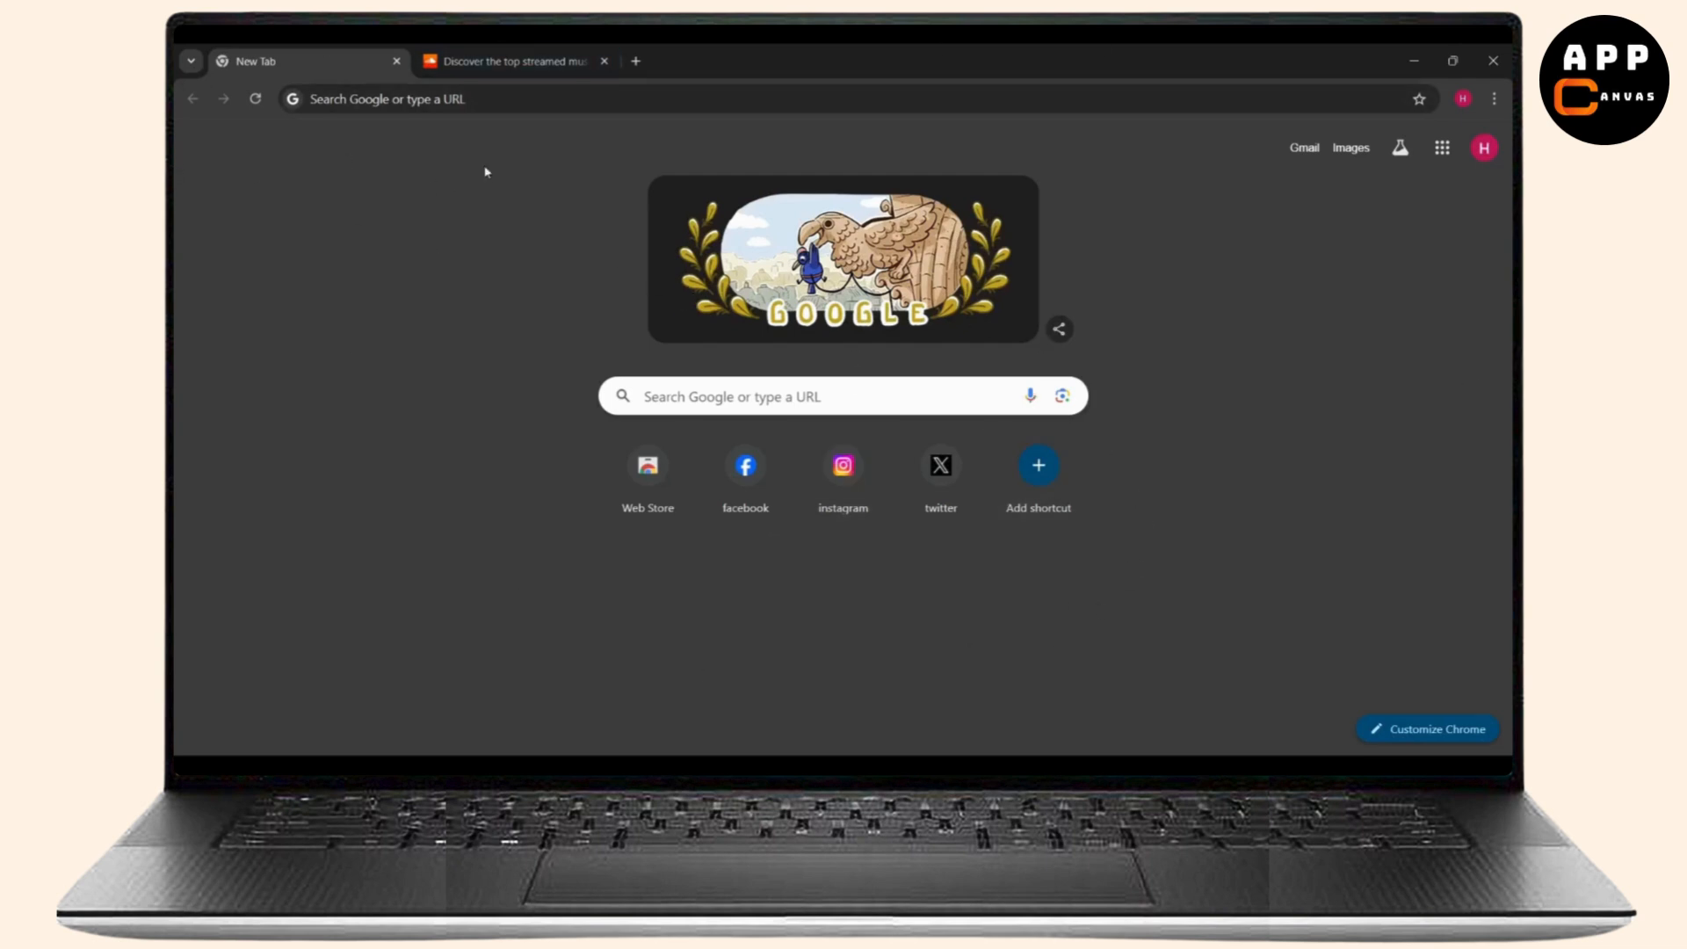
Keep only the SoundCloud Discover tab, closing the empty tab and dismissing the account menu
left_click(506, 60)
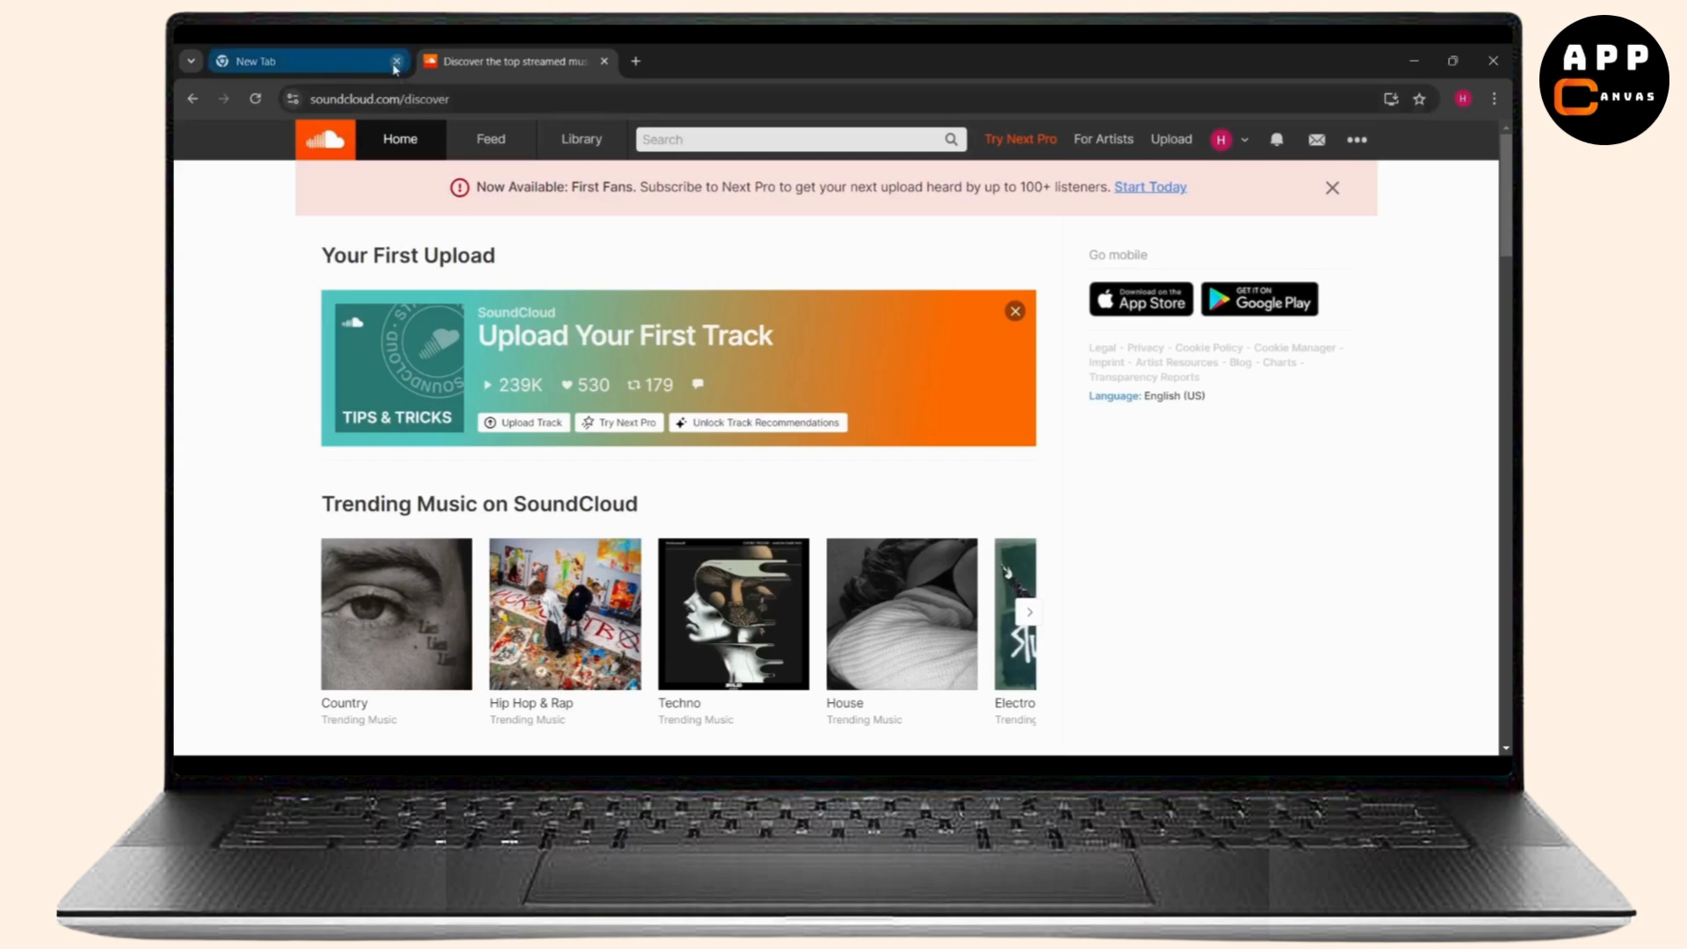
left_click(399, 61)
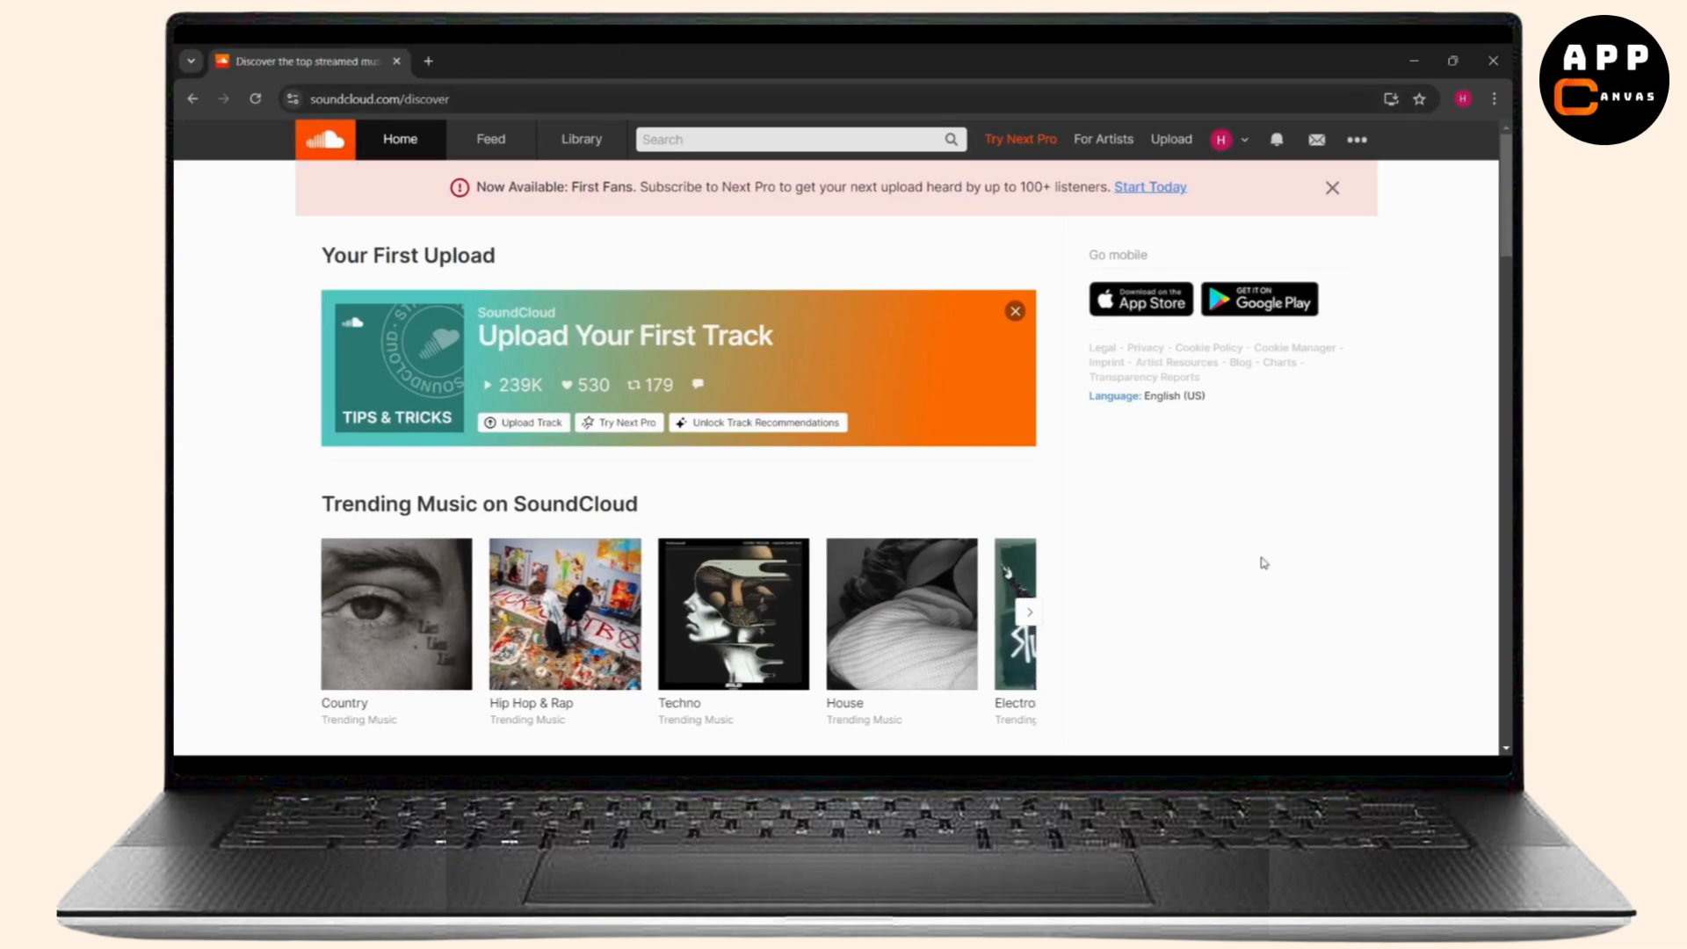
mouse_move(1219, 123)
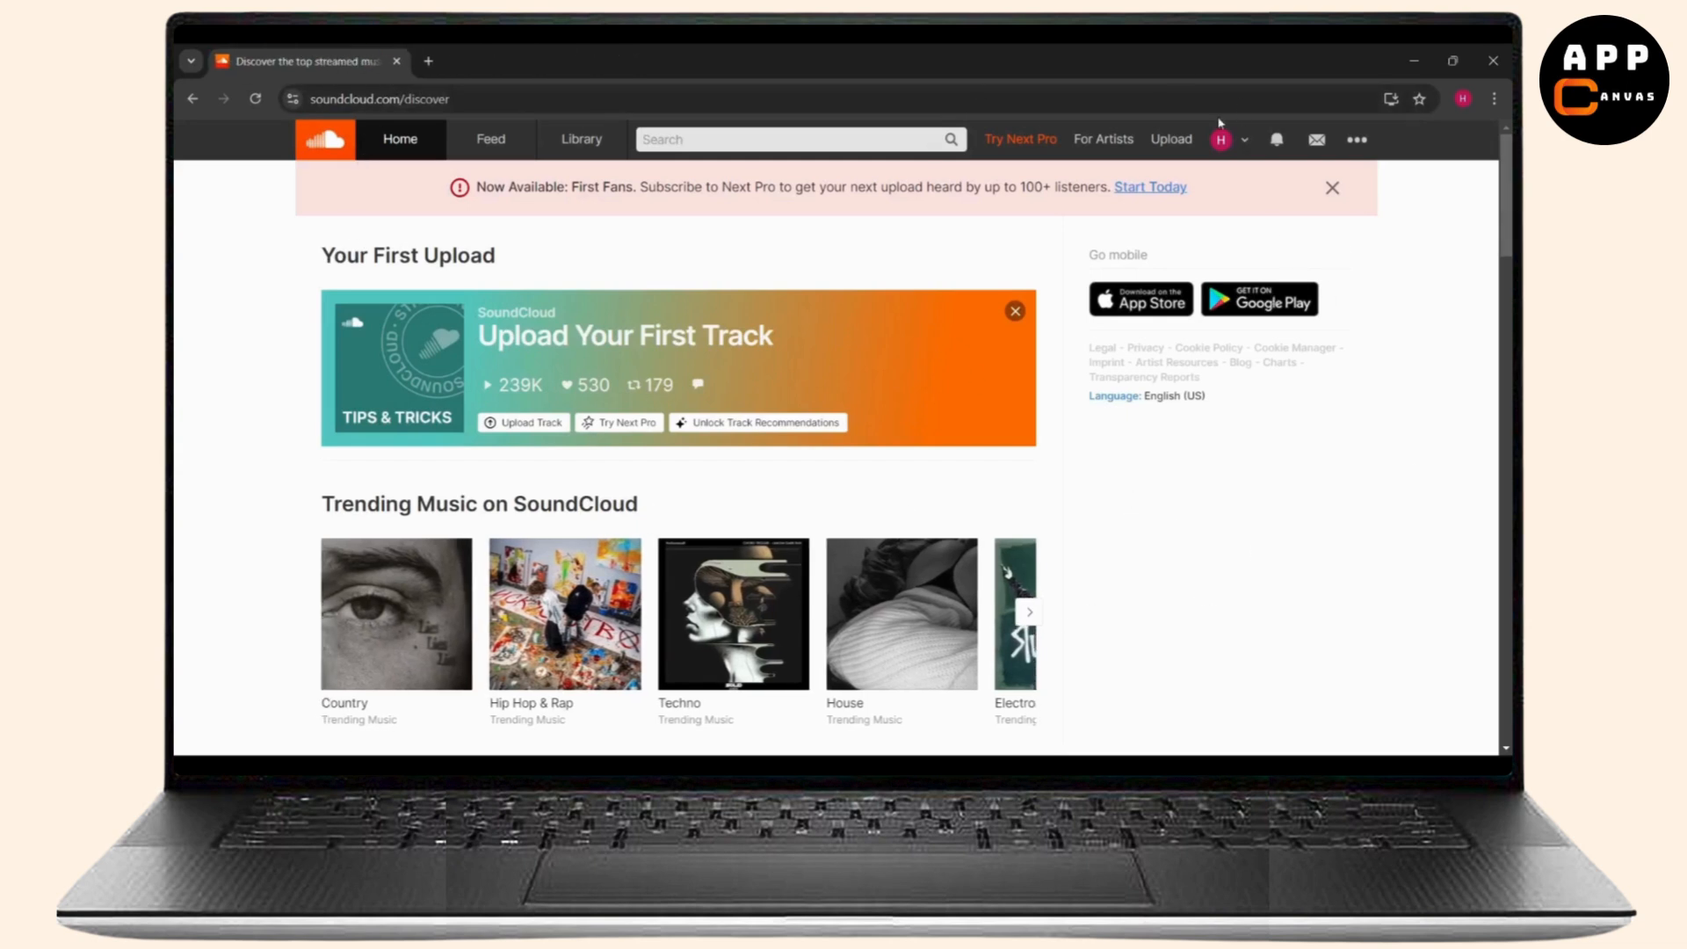
left_click(1222, 138)
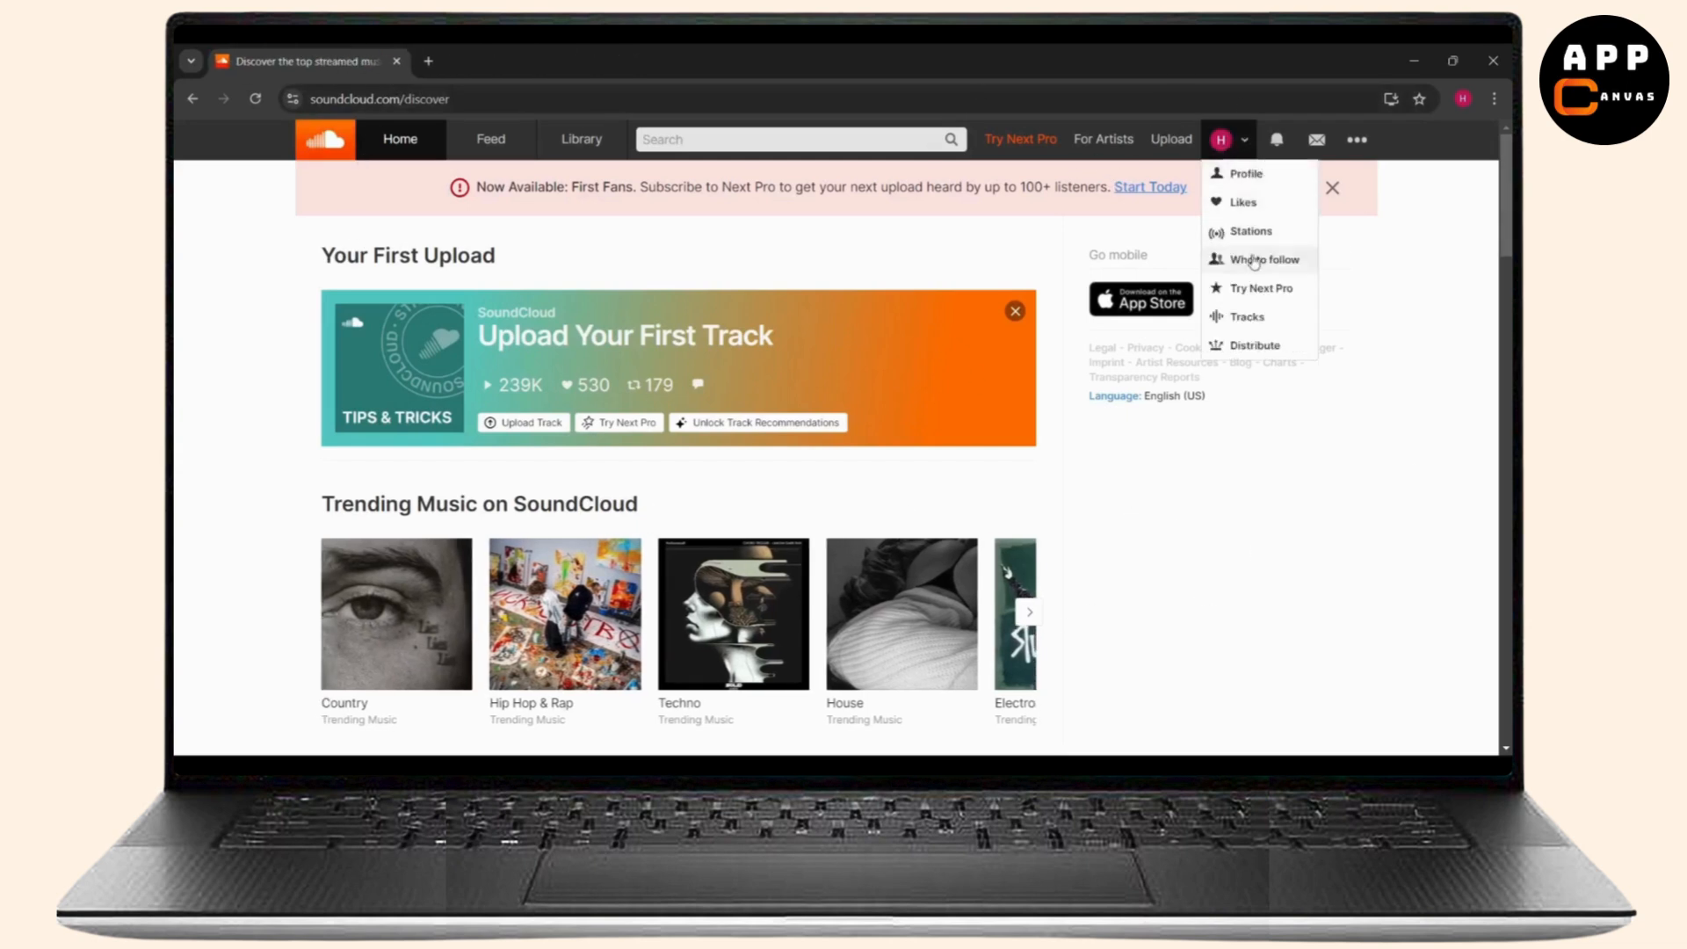
mouse_move(1254, 346)
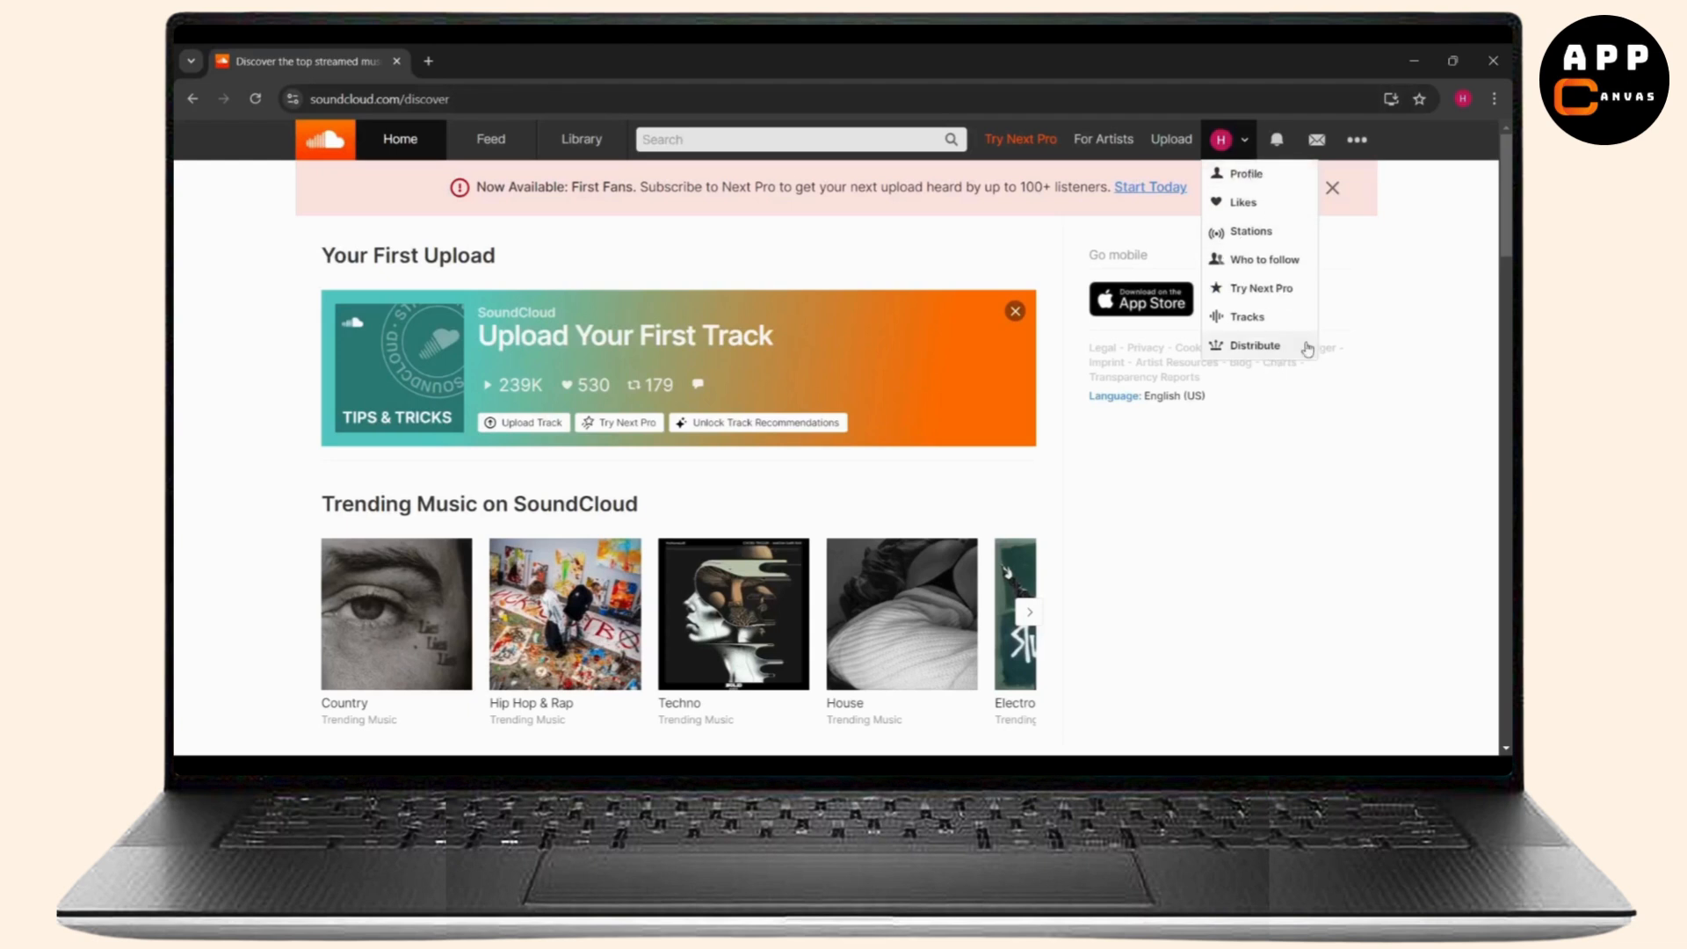
left_click(1234, 140)
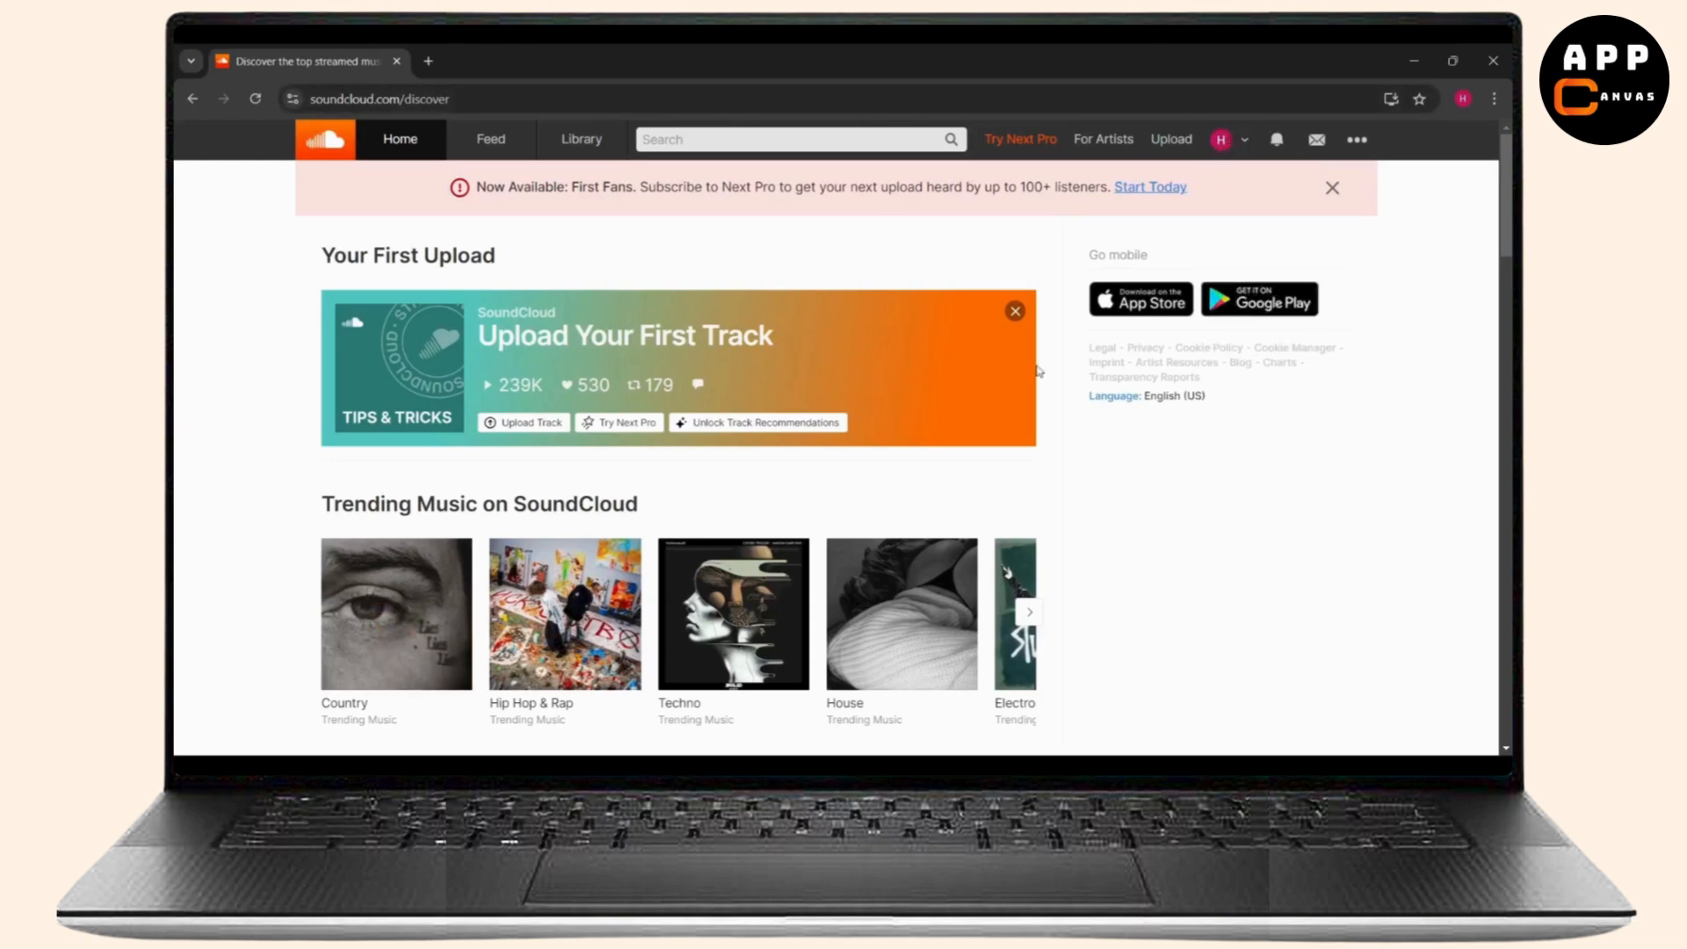
mouse_move(1268, 49)
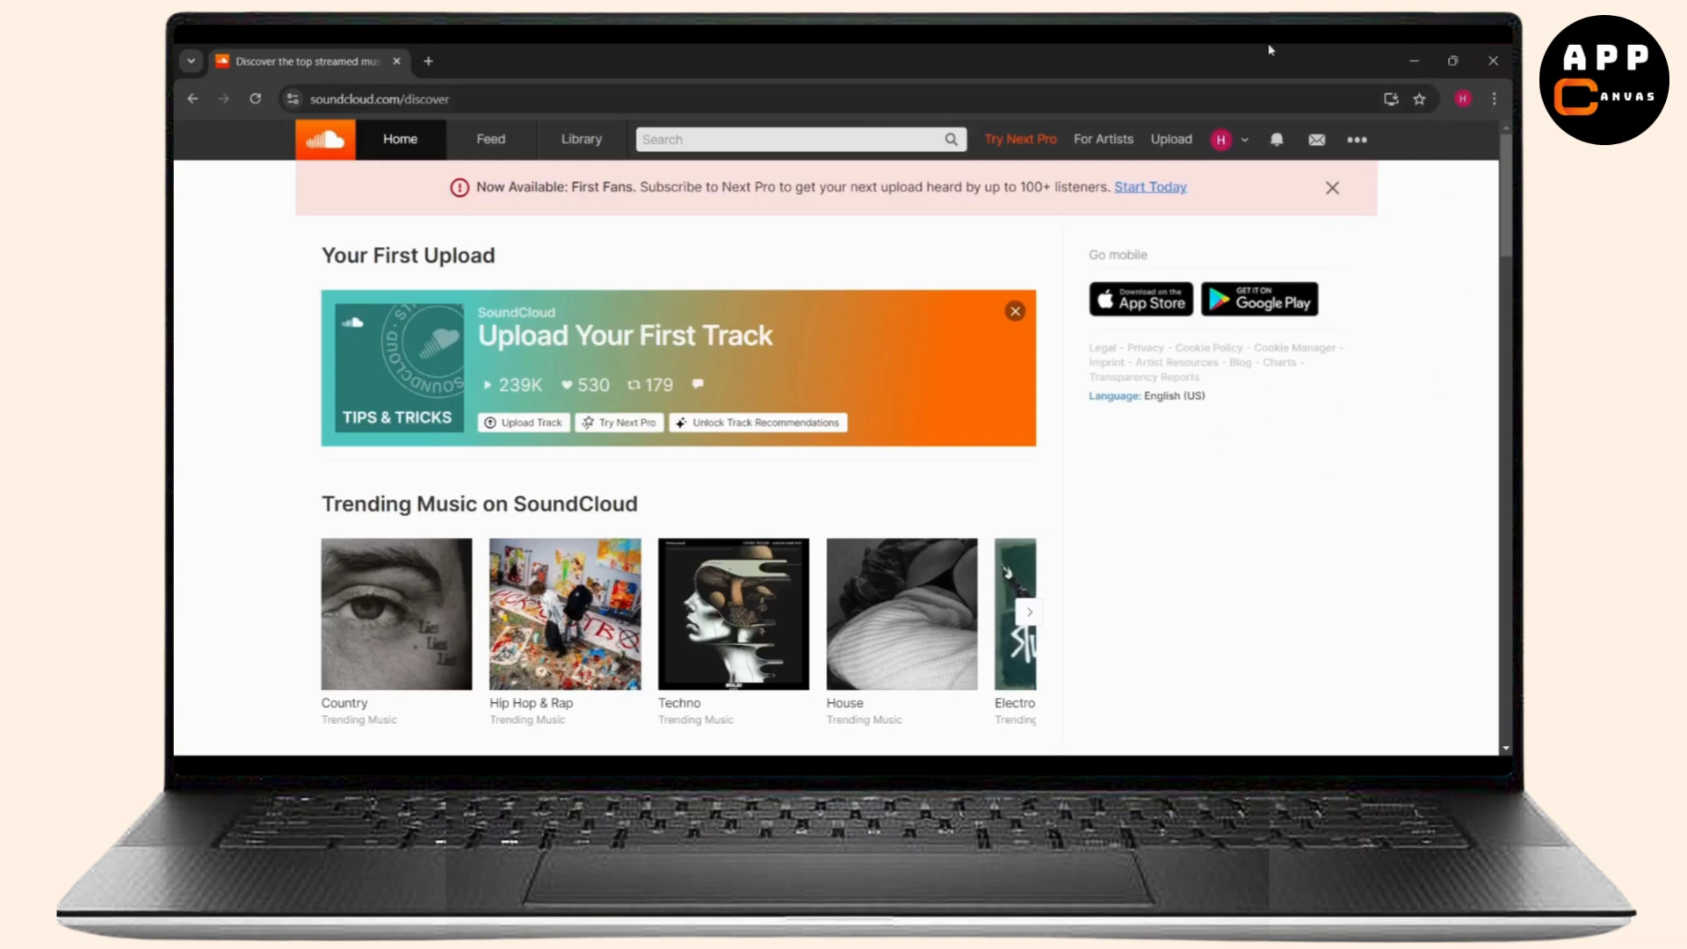
mouse_move(1360, 161)
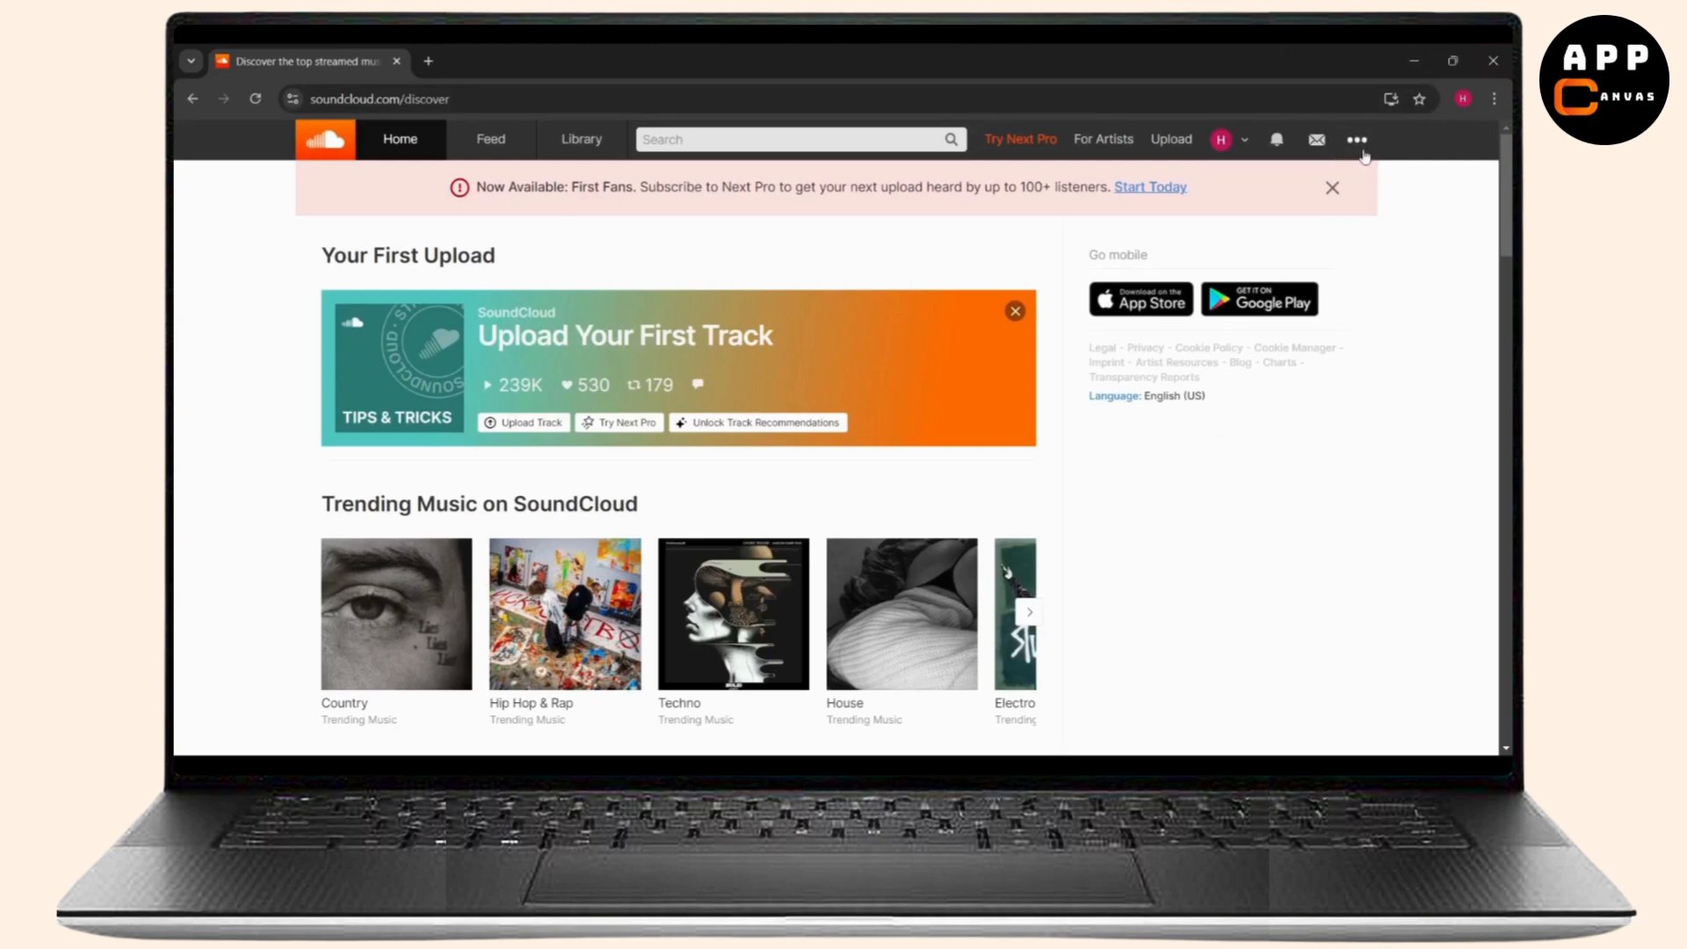
Reach the Settings page from the header's More menu
left_click(1356, 141)
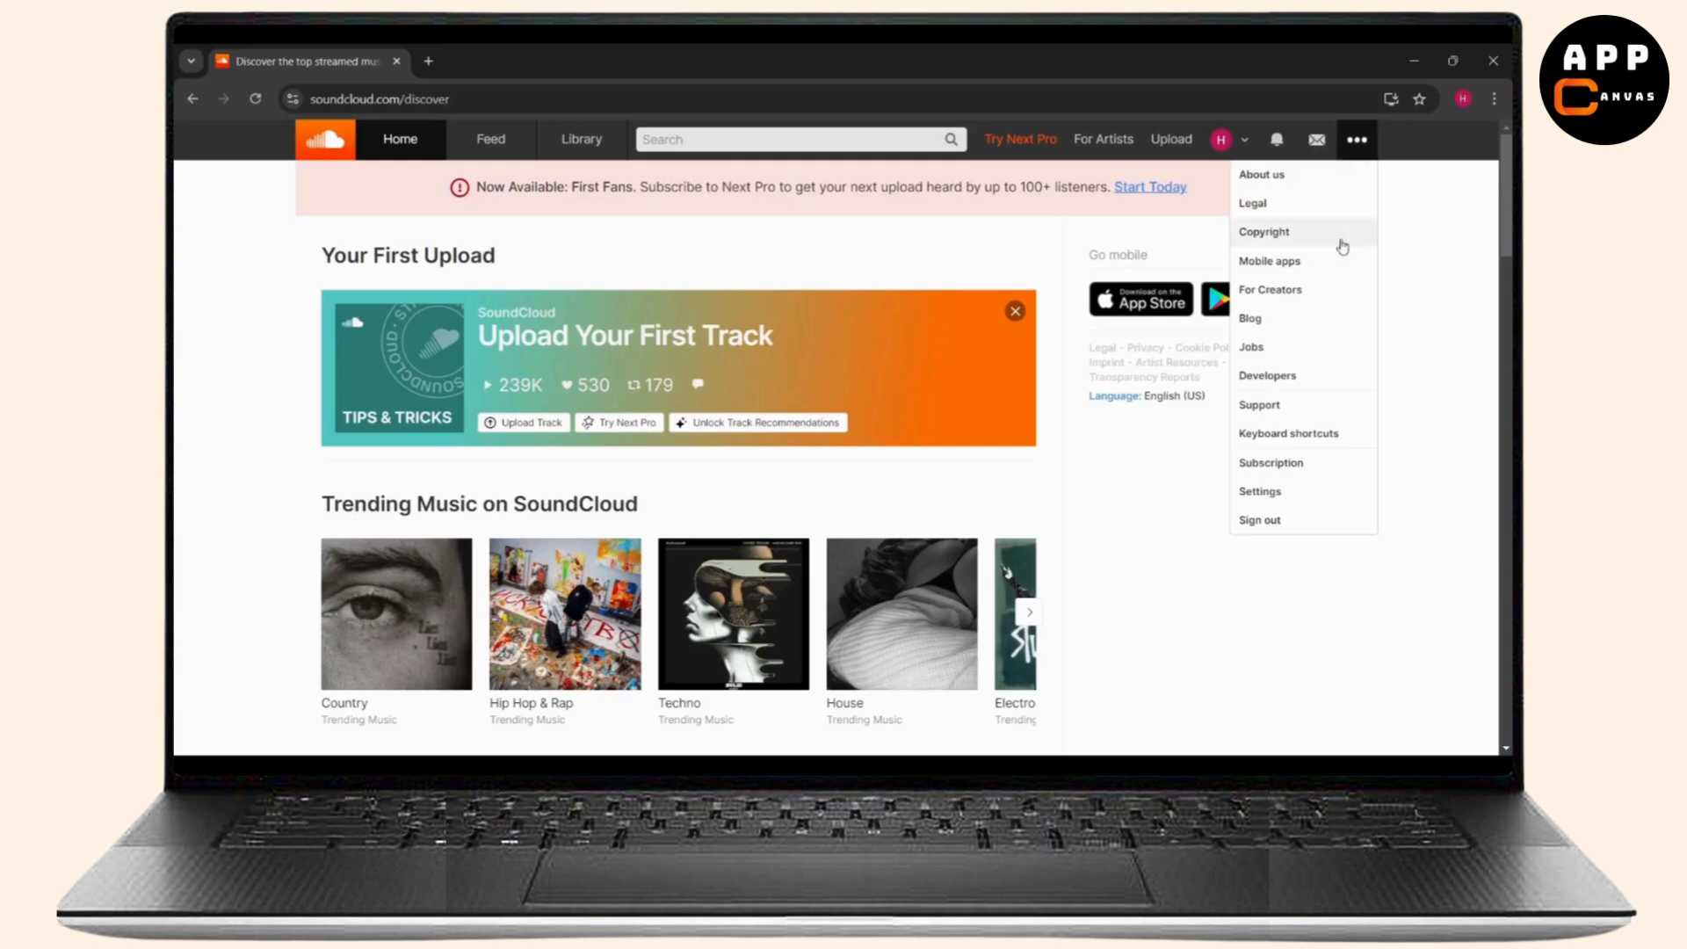
mouse_move(1300, 515)
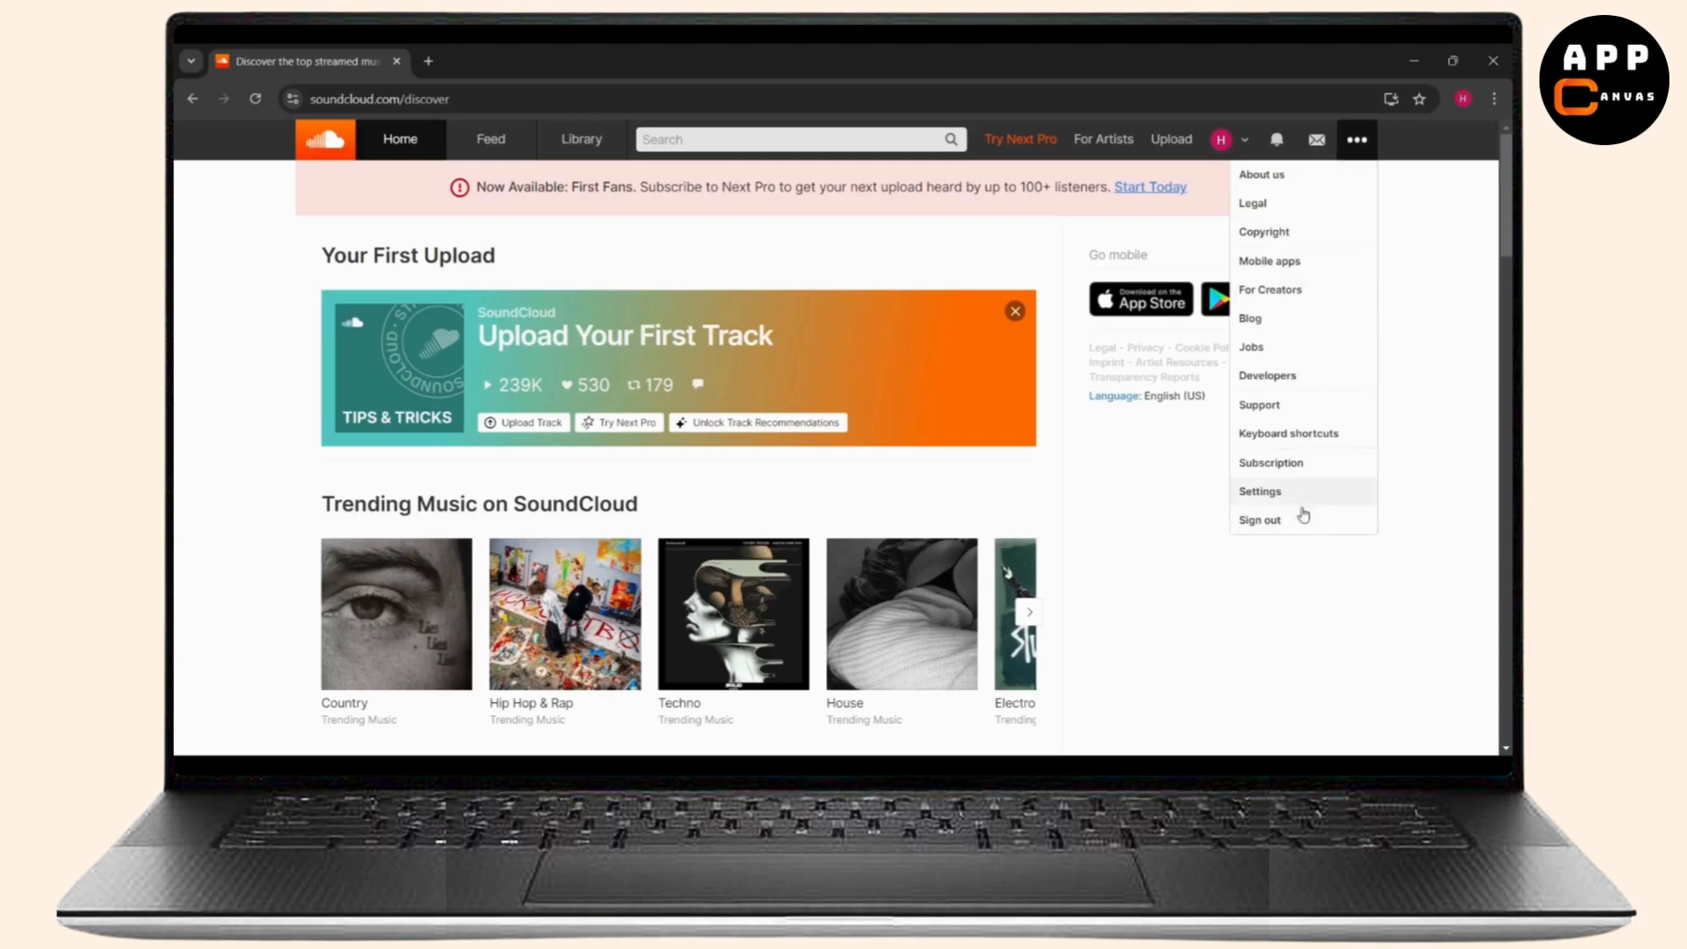
mouse_move(1297, 504)
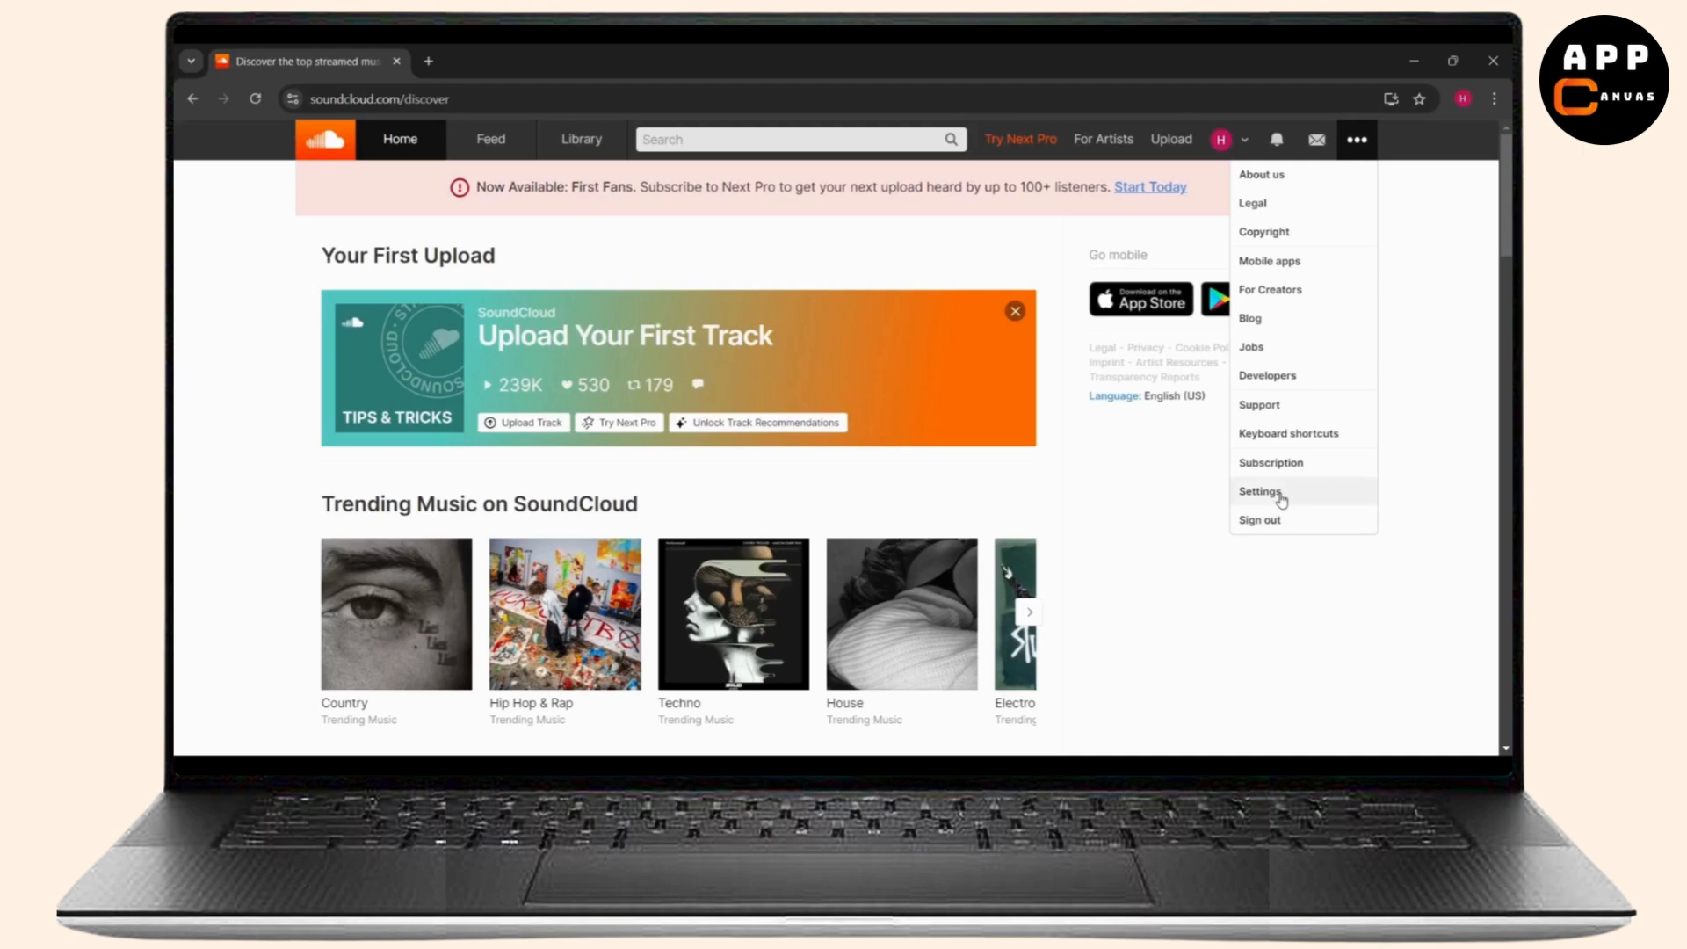
left_click(1258, 490)
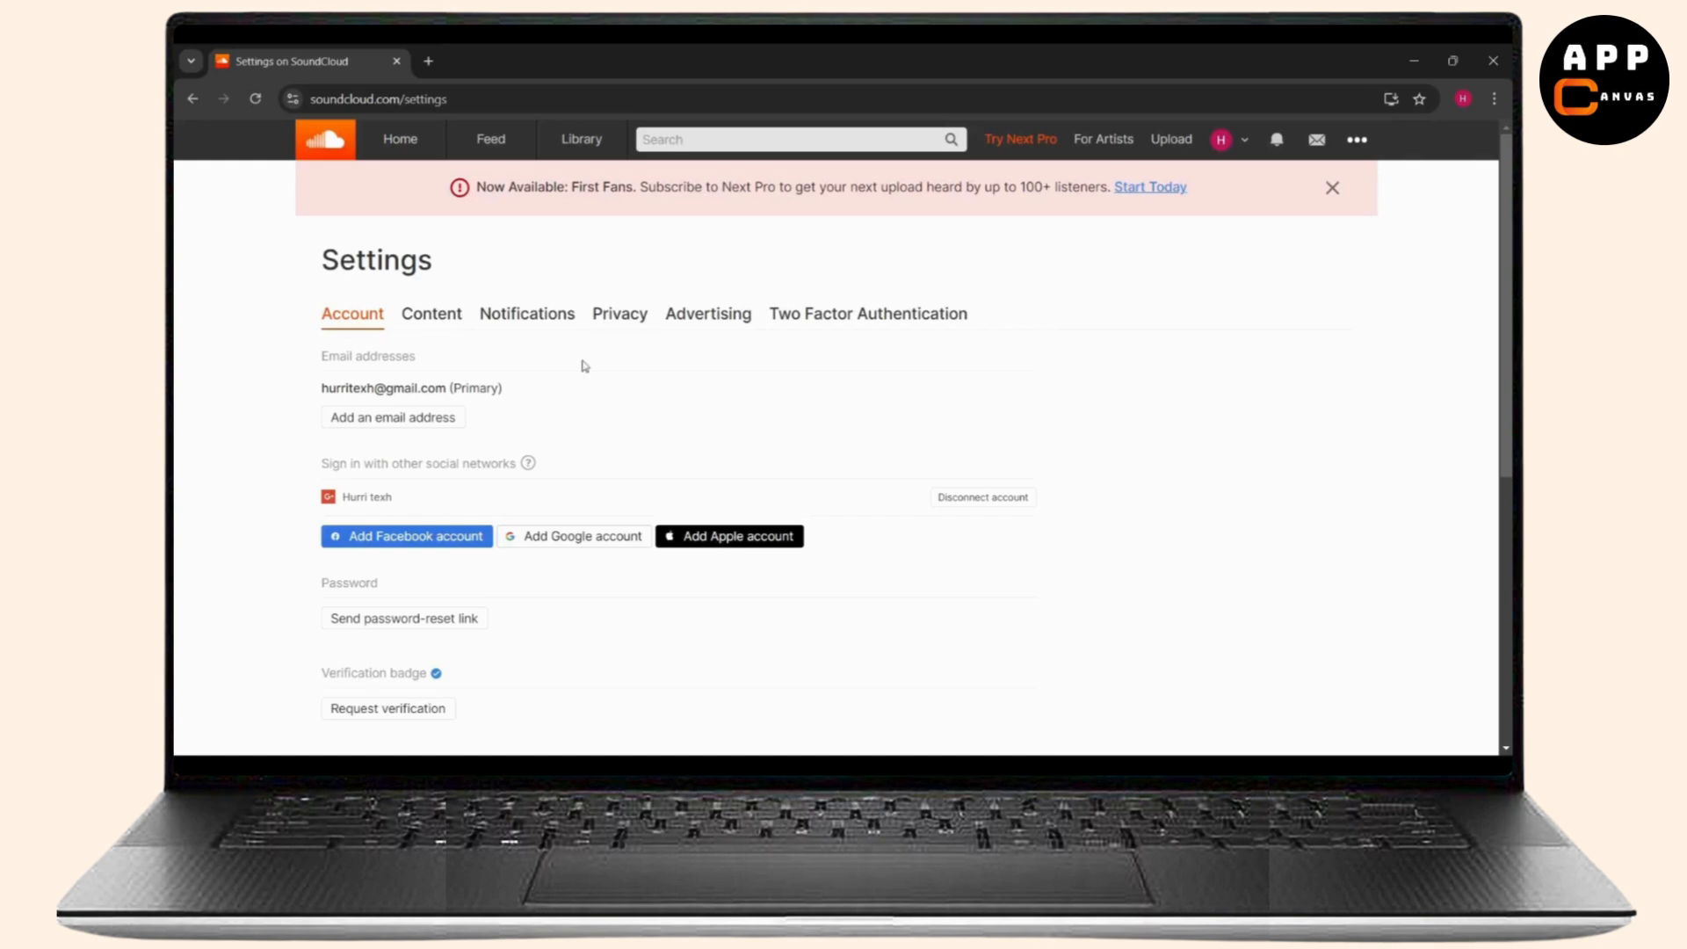
mouse_move(934, 471)
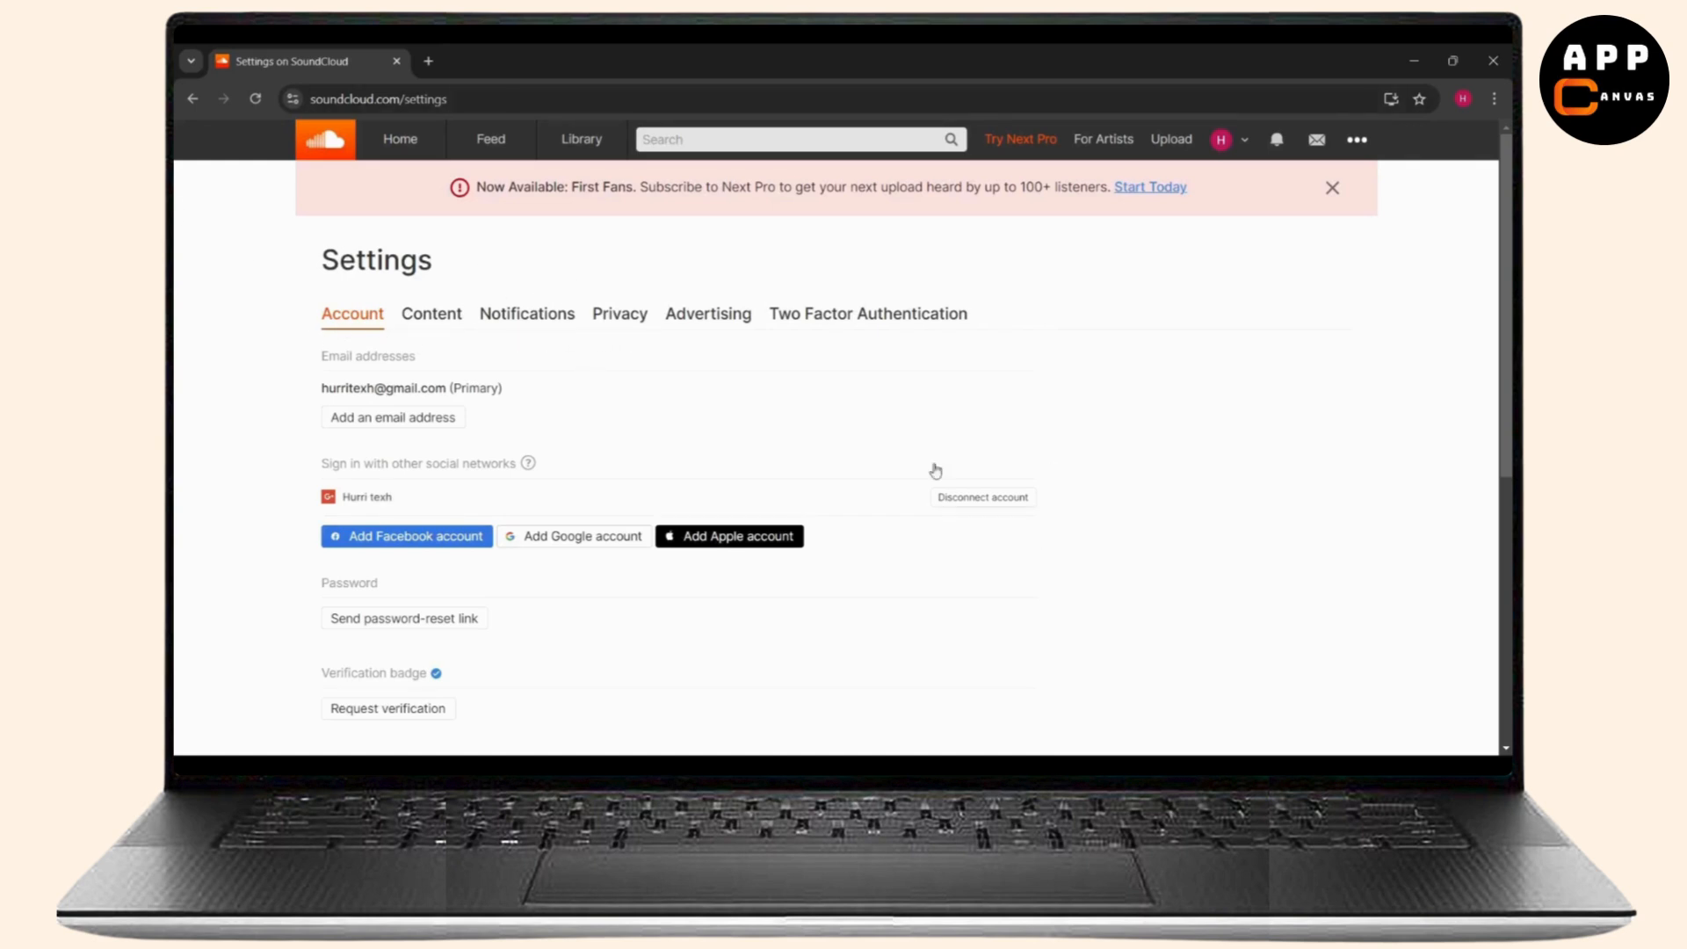
mouse_move(866, 312)
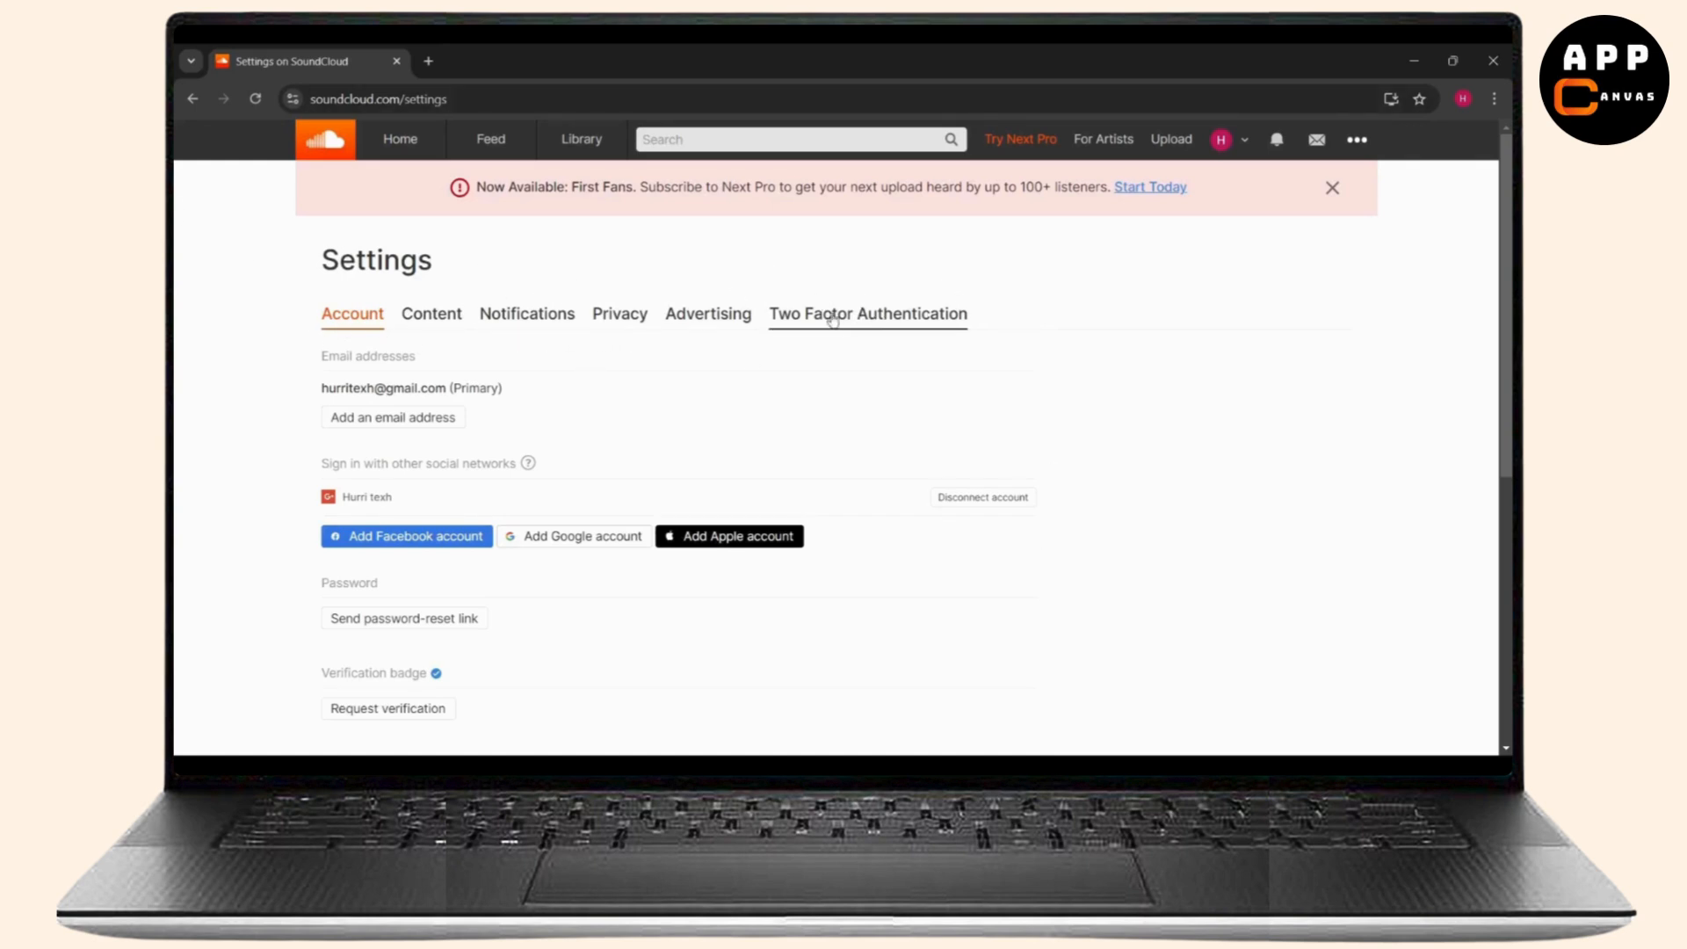
Start activating two-factor authentication from the Two Factor Authentication settings
left_click(866, 313)
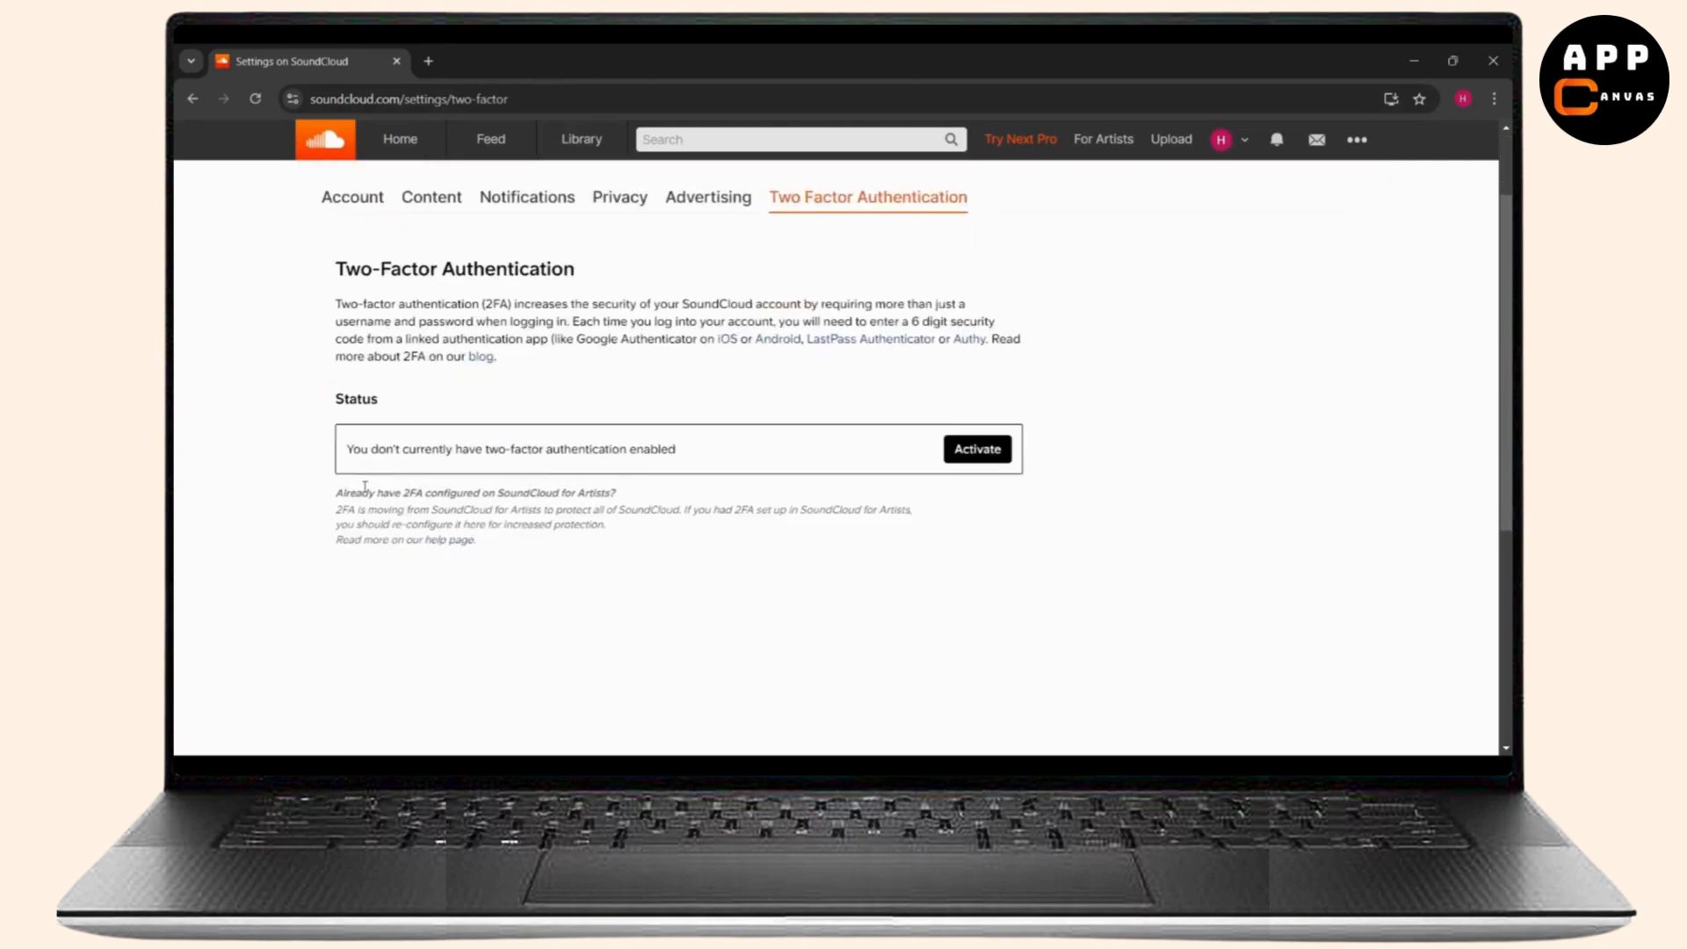
mouse_move(501, 470)
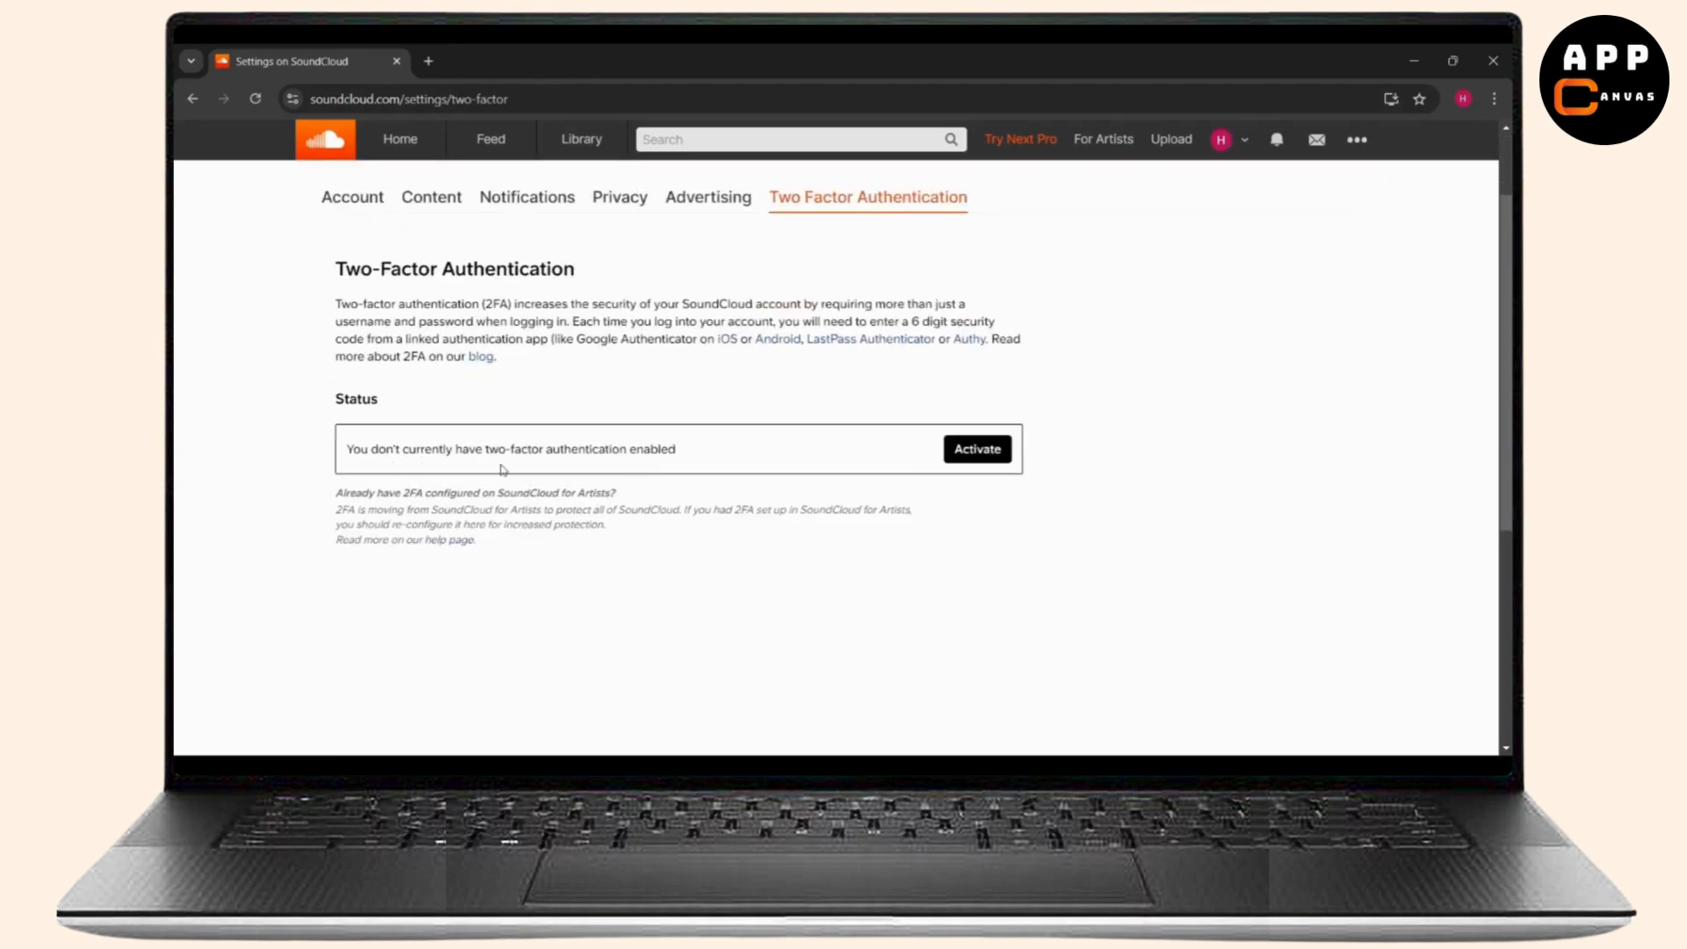
mouse_move(917, 458)
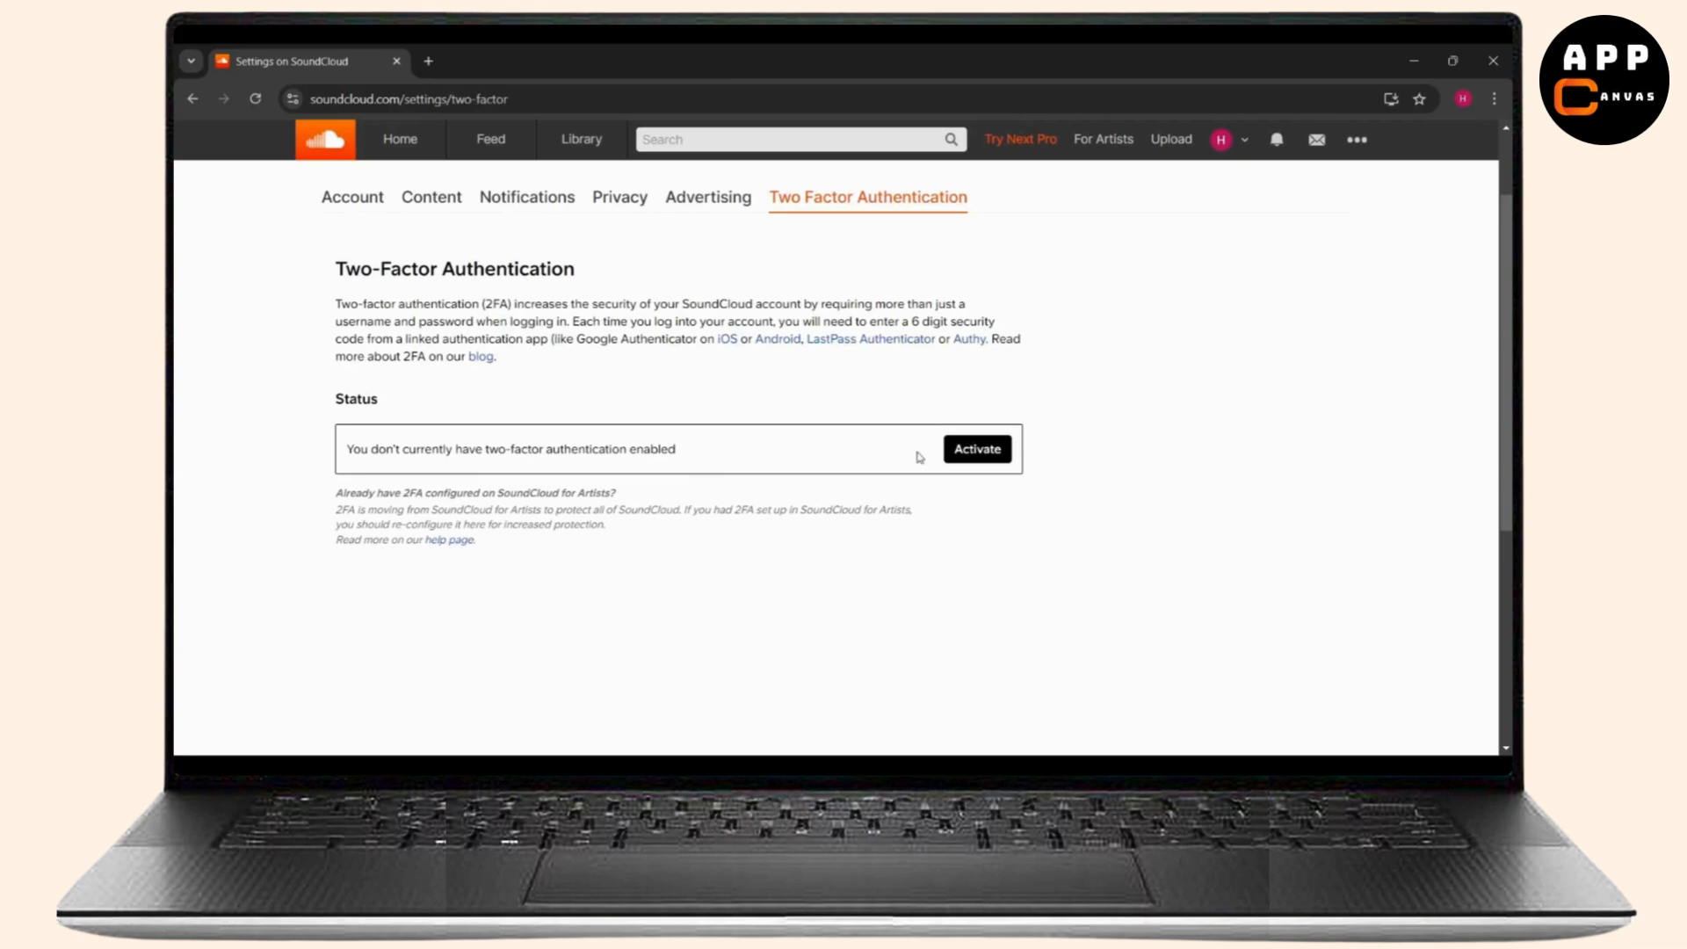
left_click(975, 448)
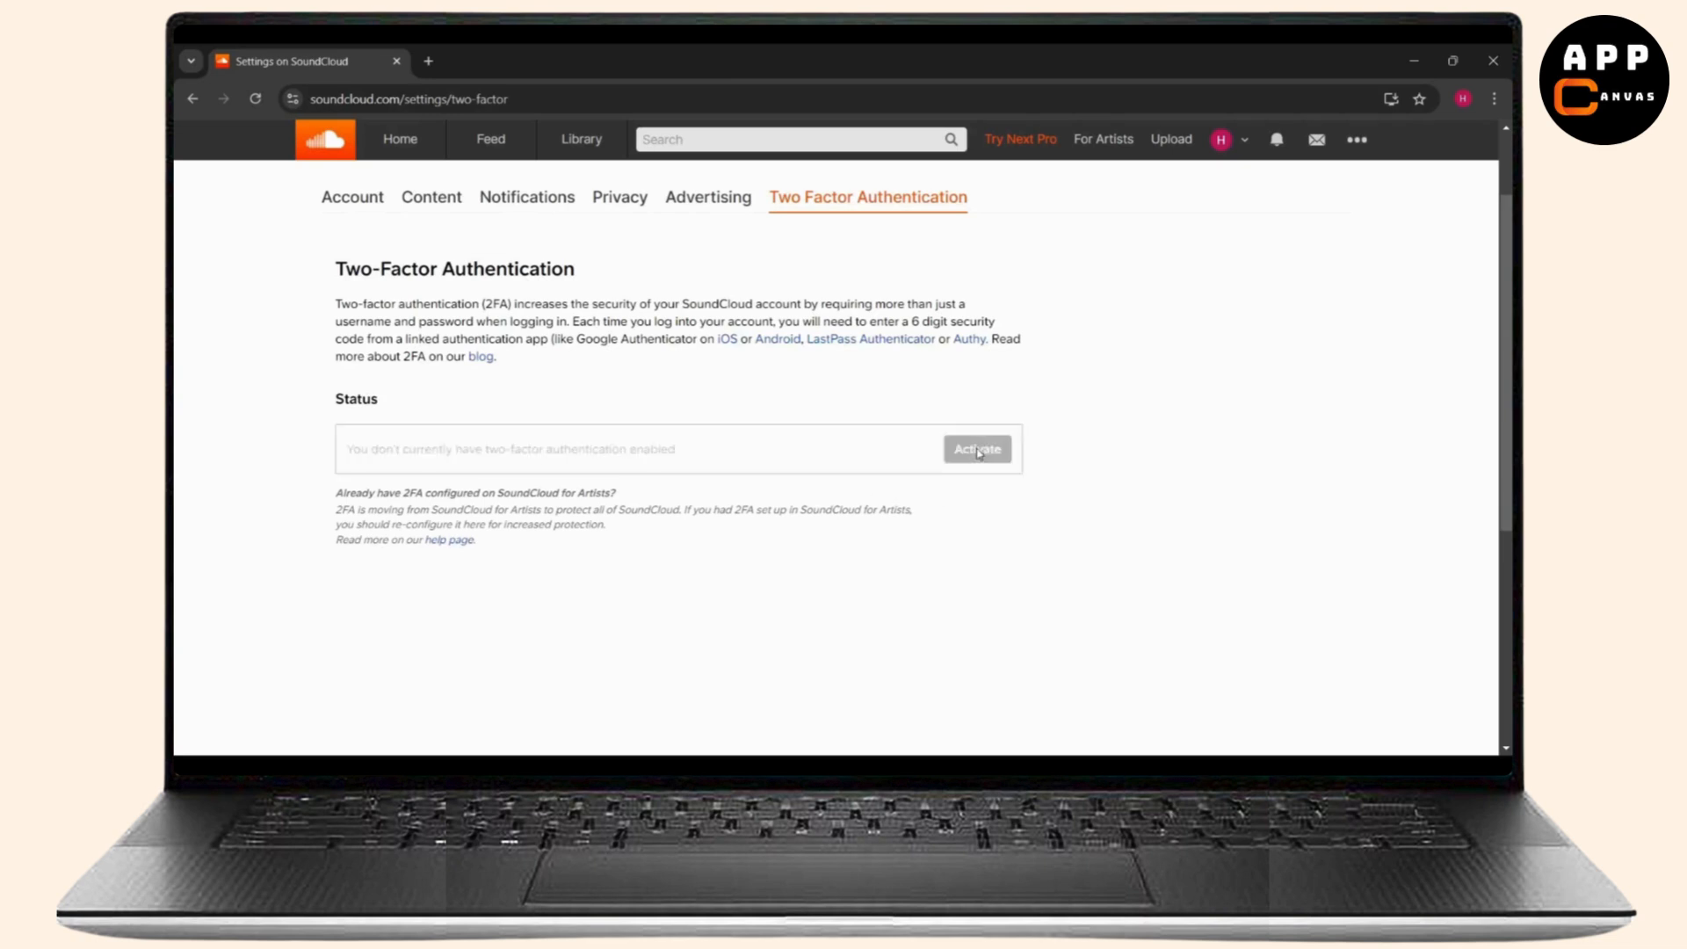
left_click(975, 449)
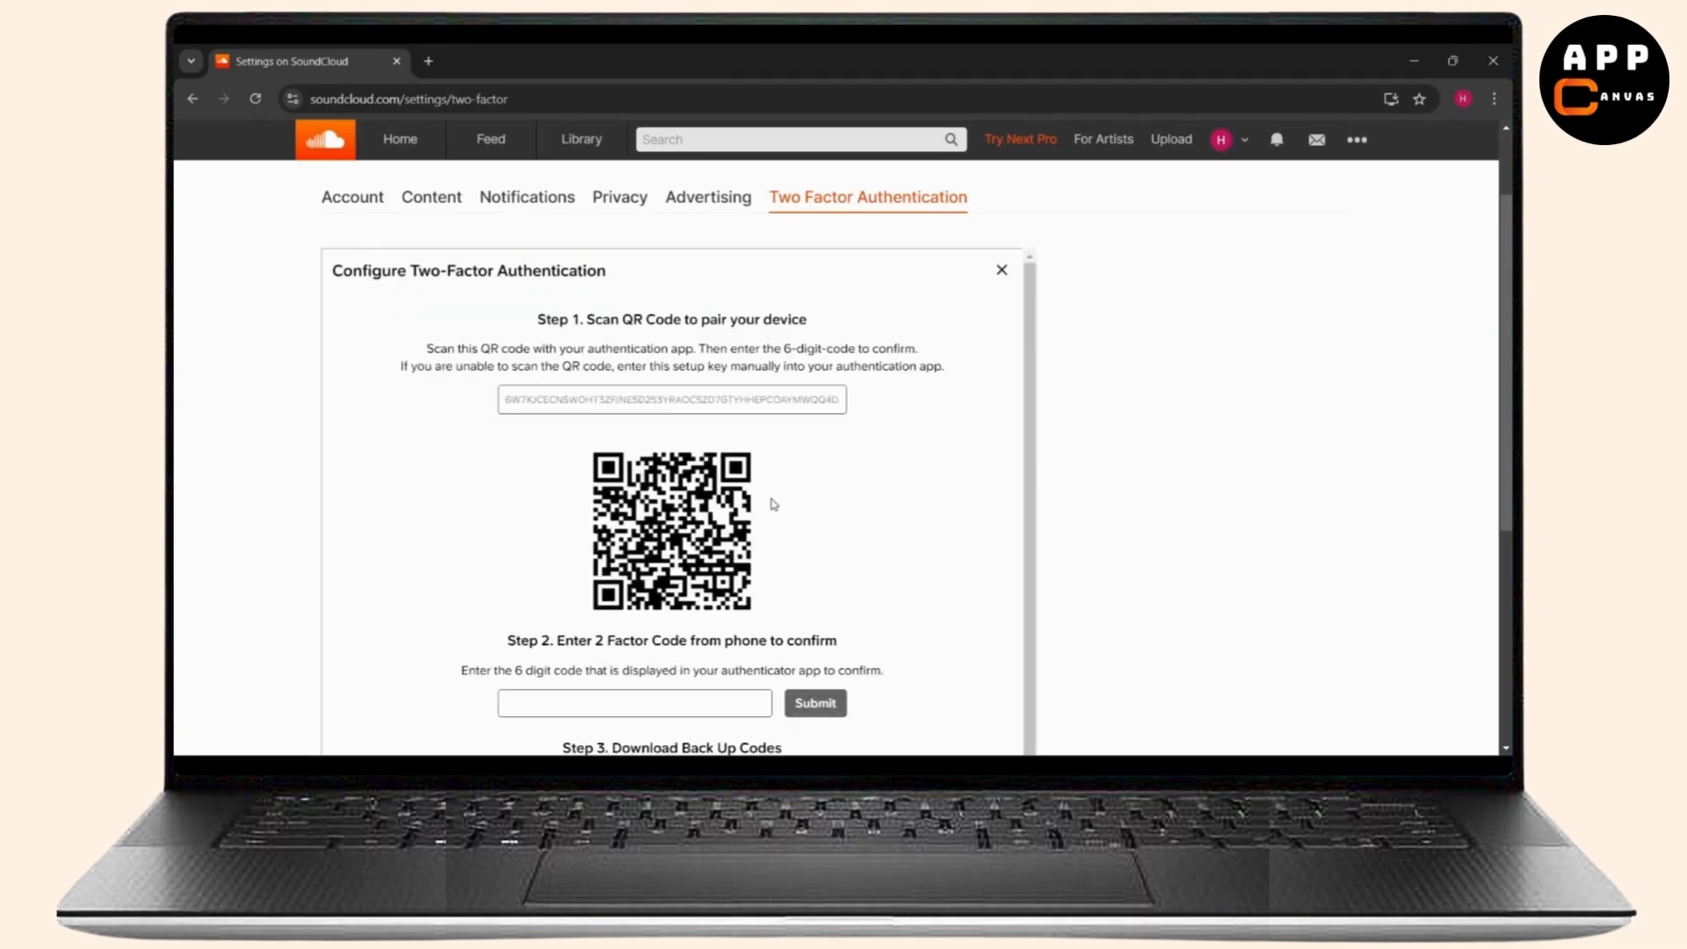
scroll("down", 3)
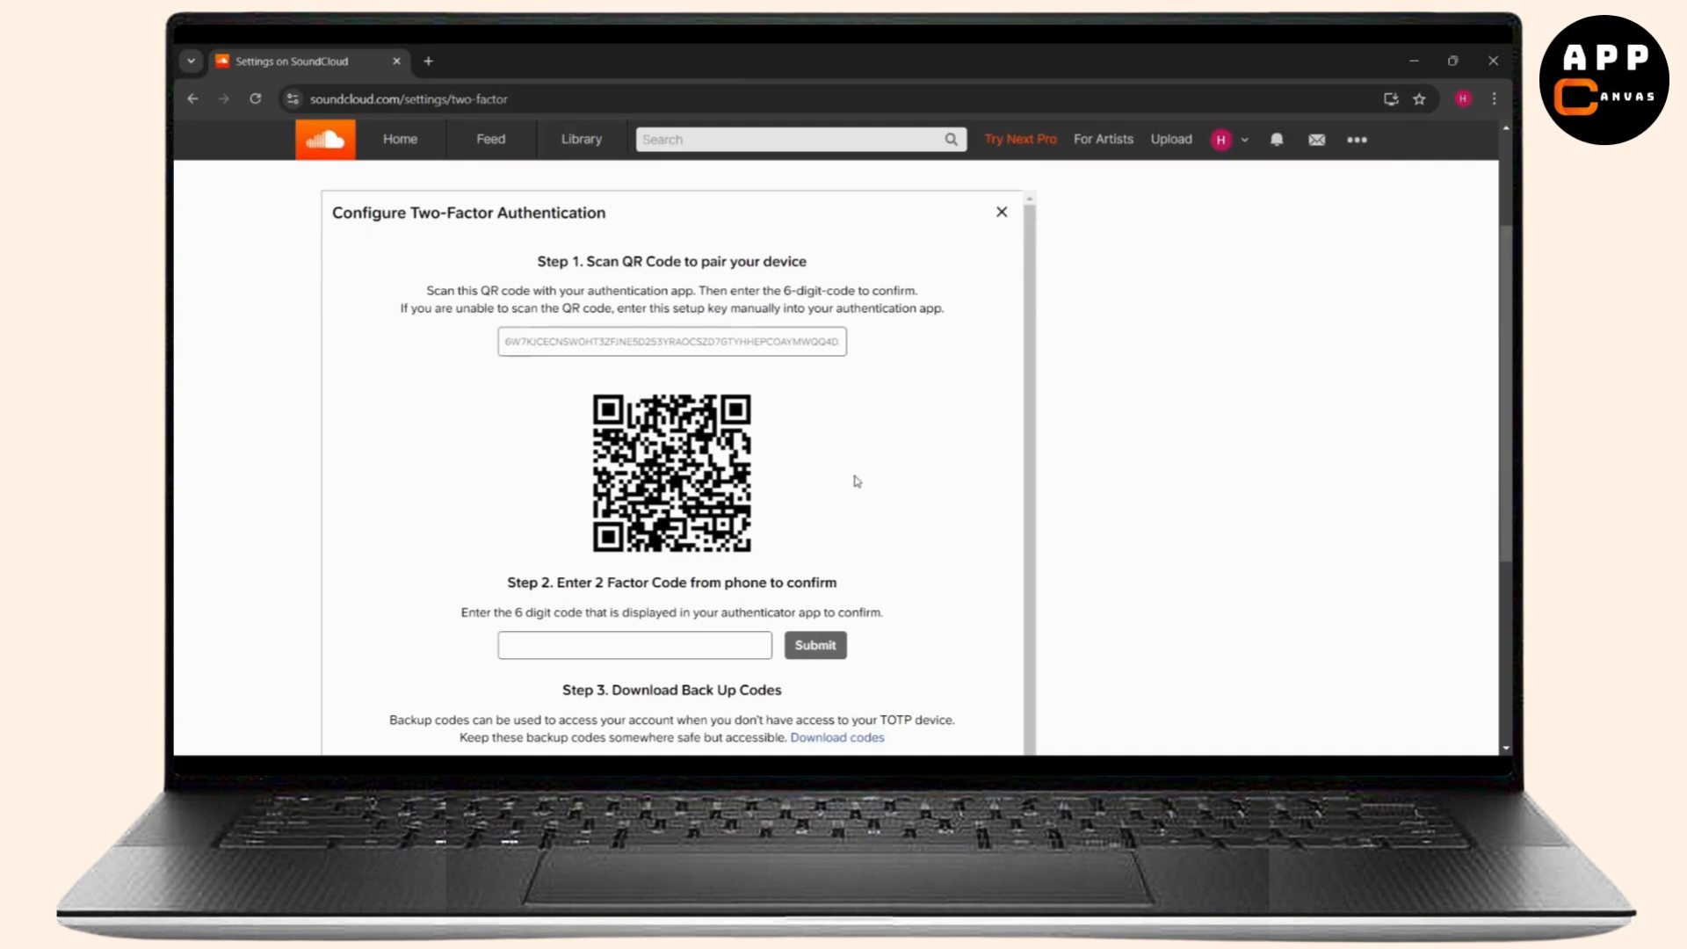
mouse_move(910, 428)
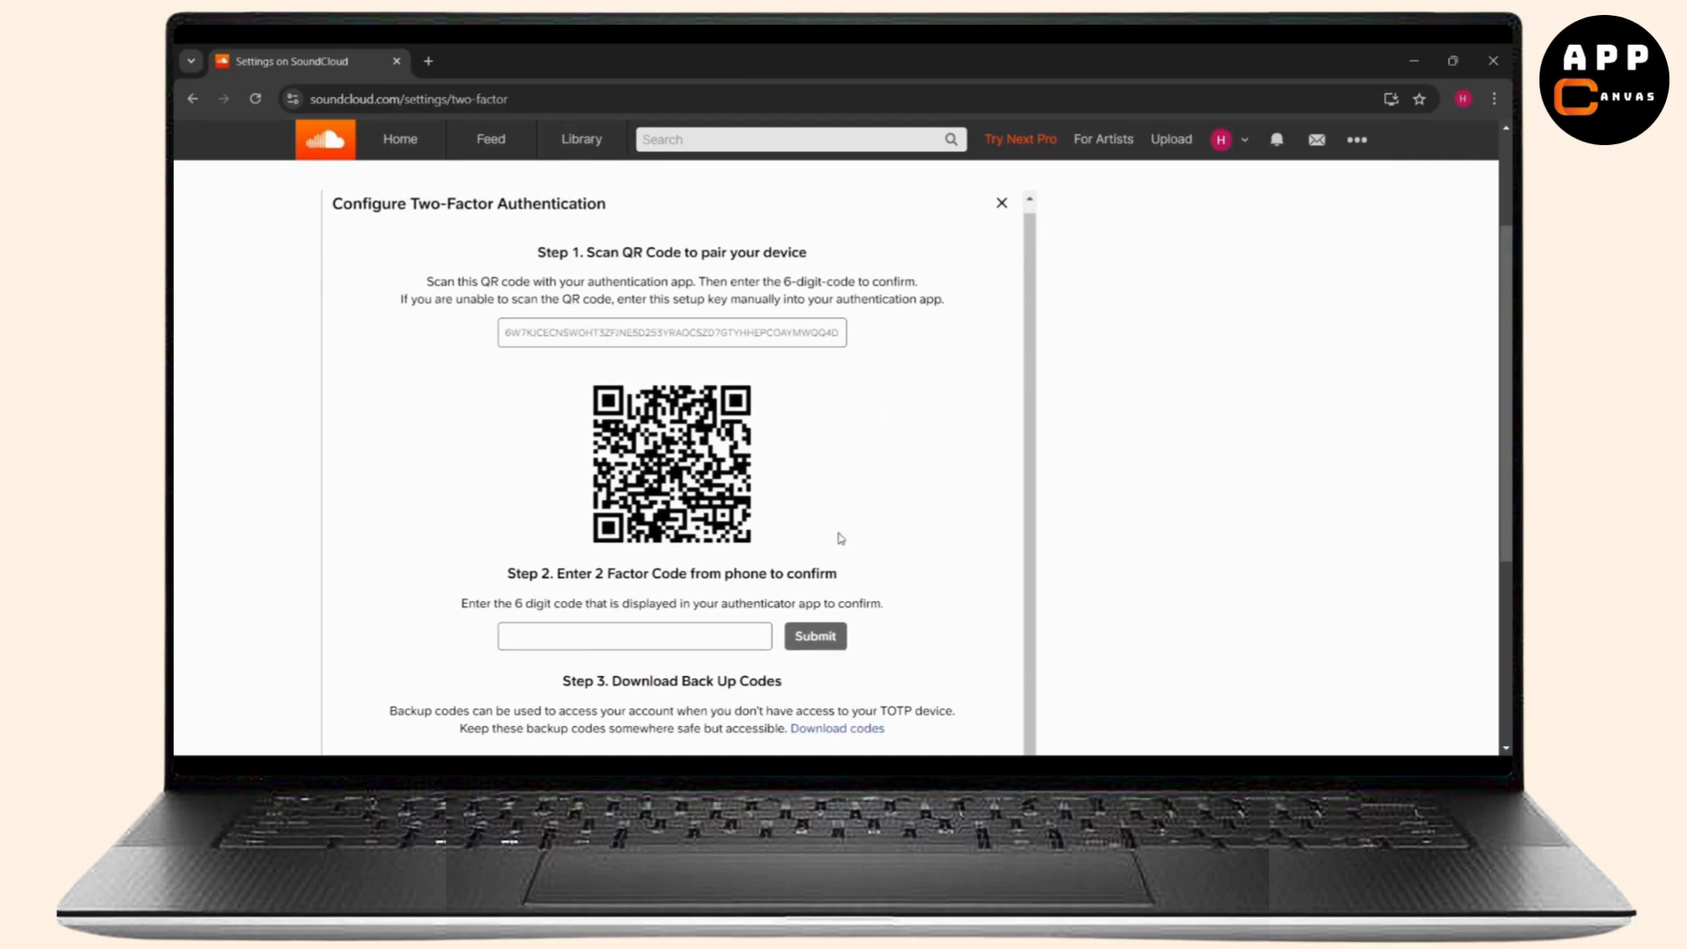
mouse_move(912, 547)
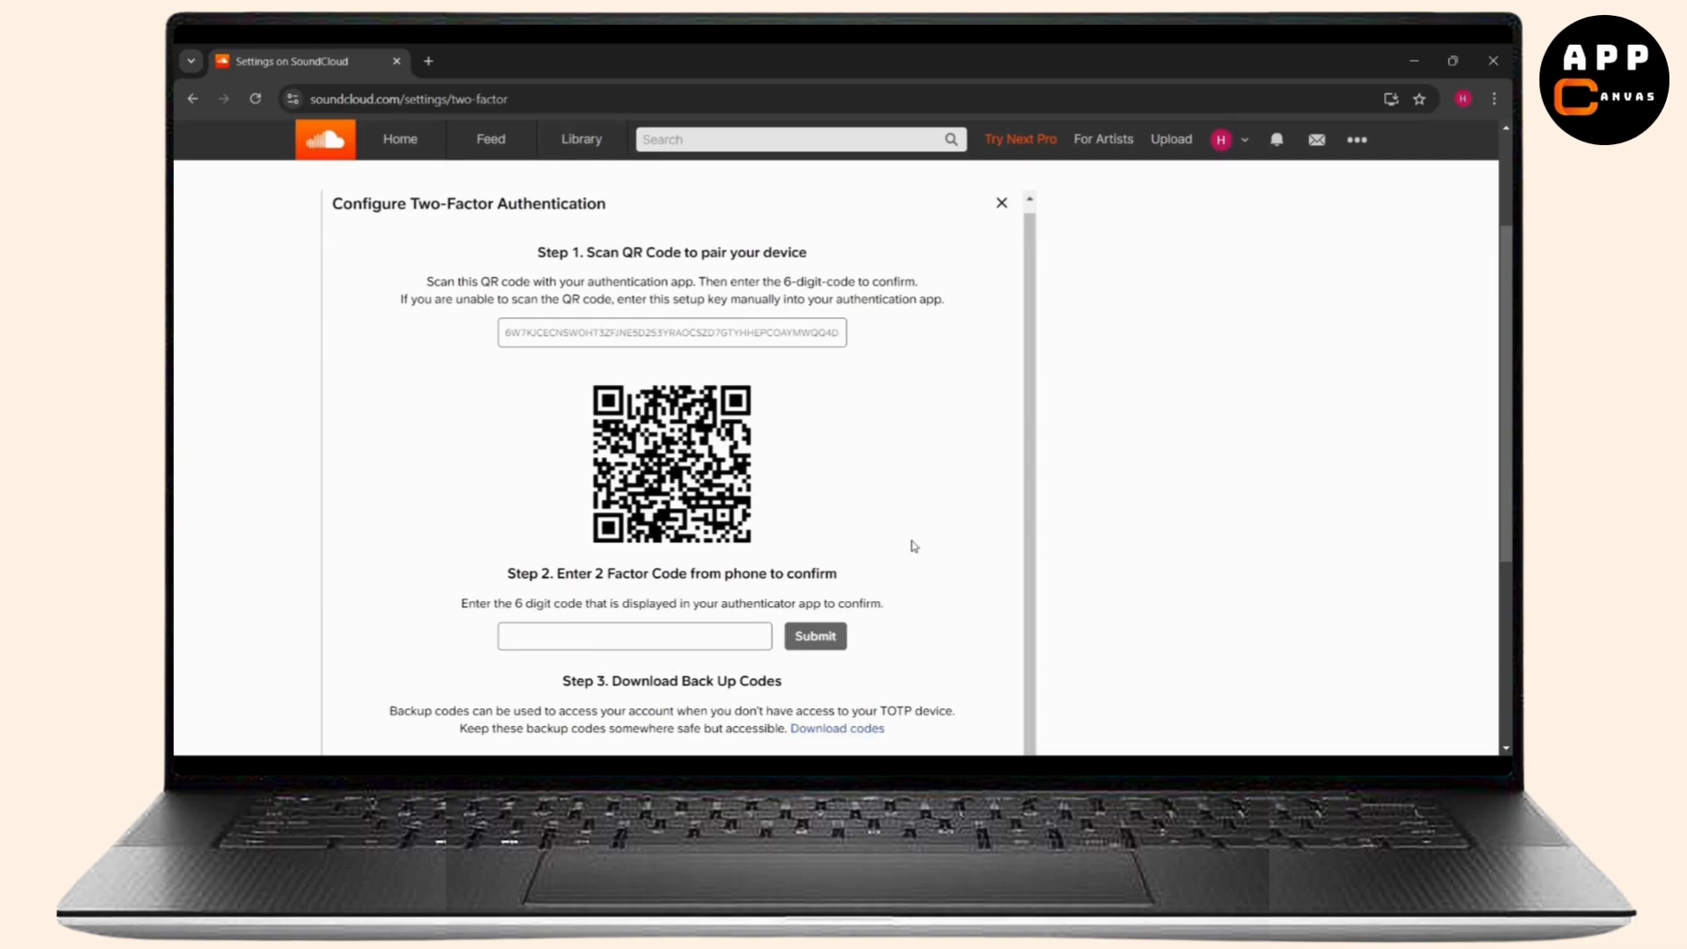
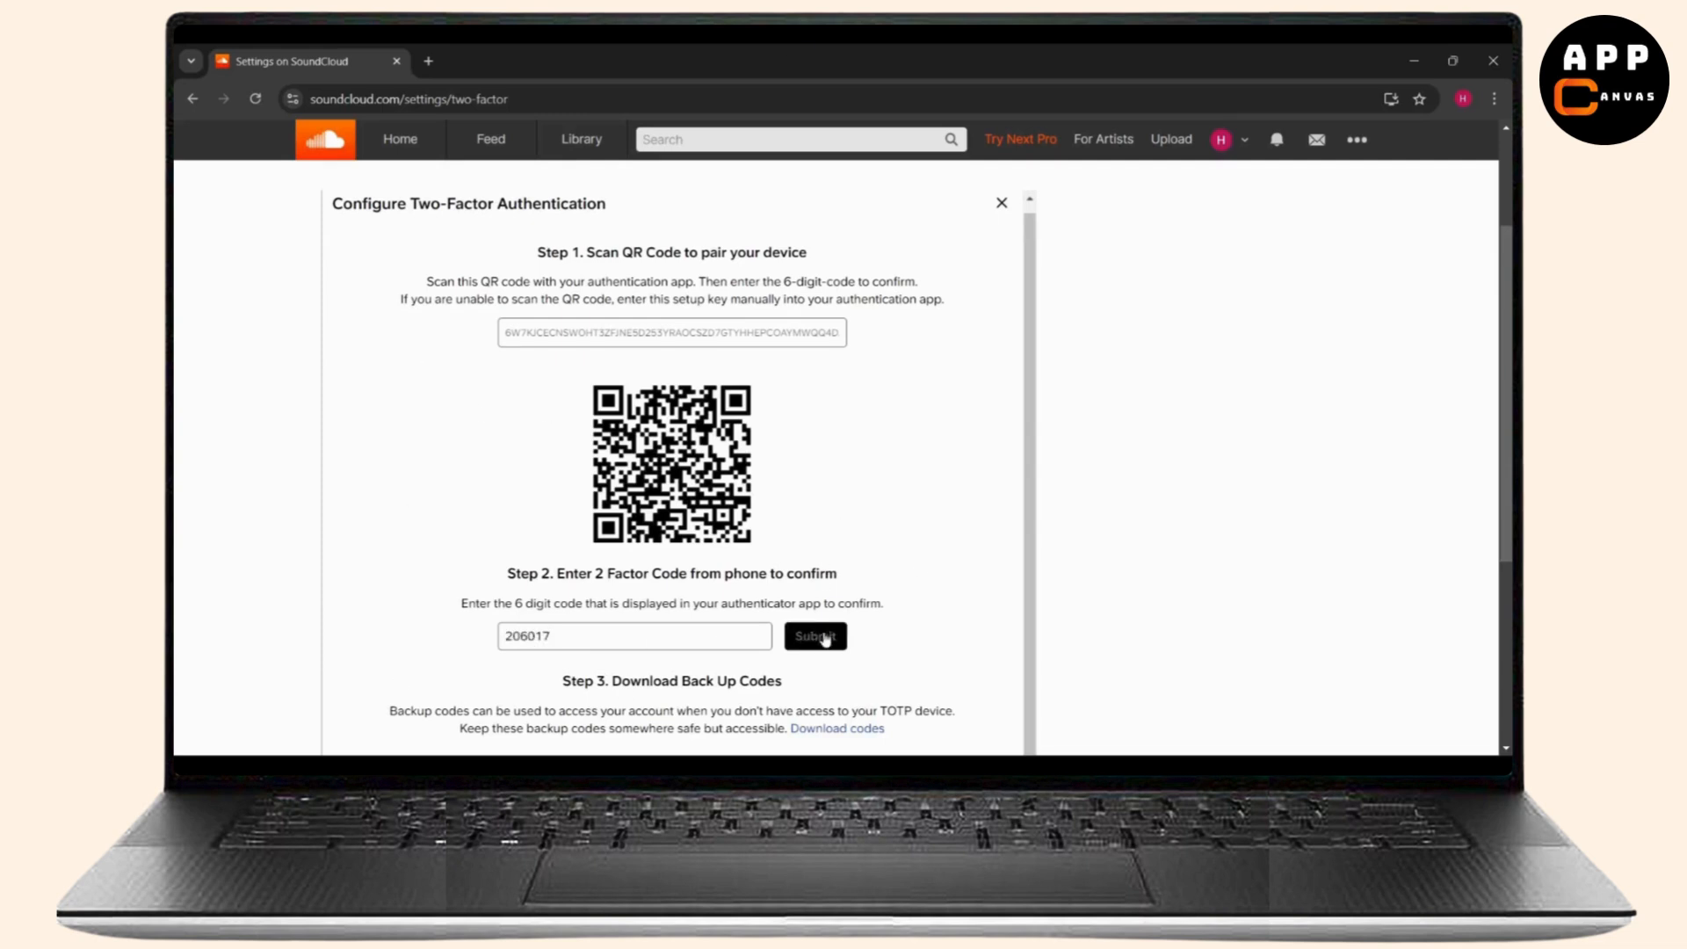
mouse_move(769, 459)
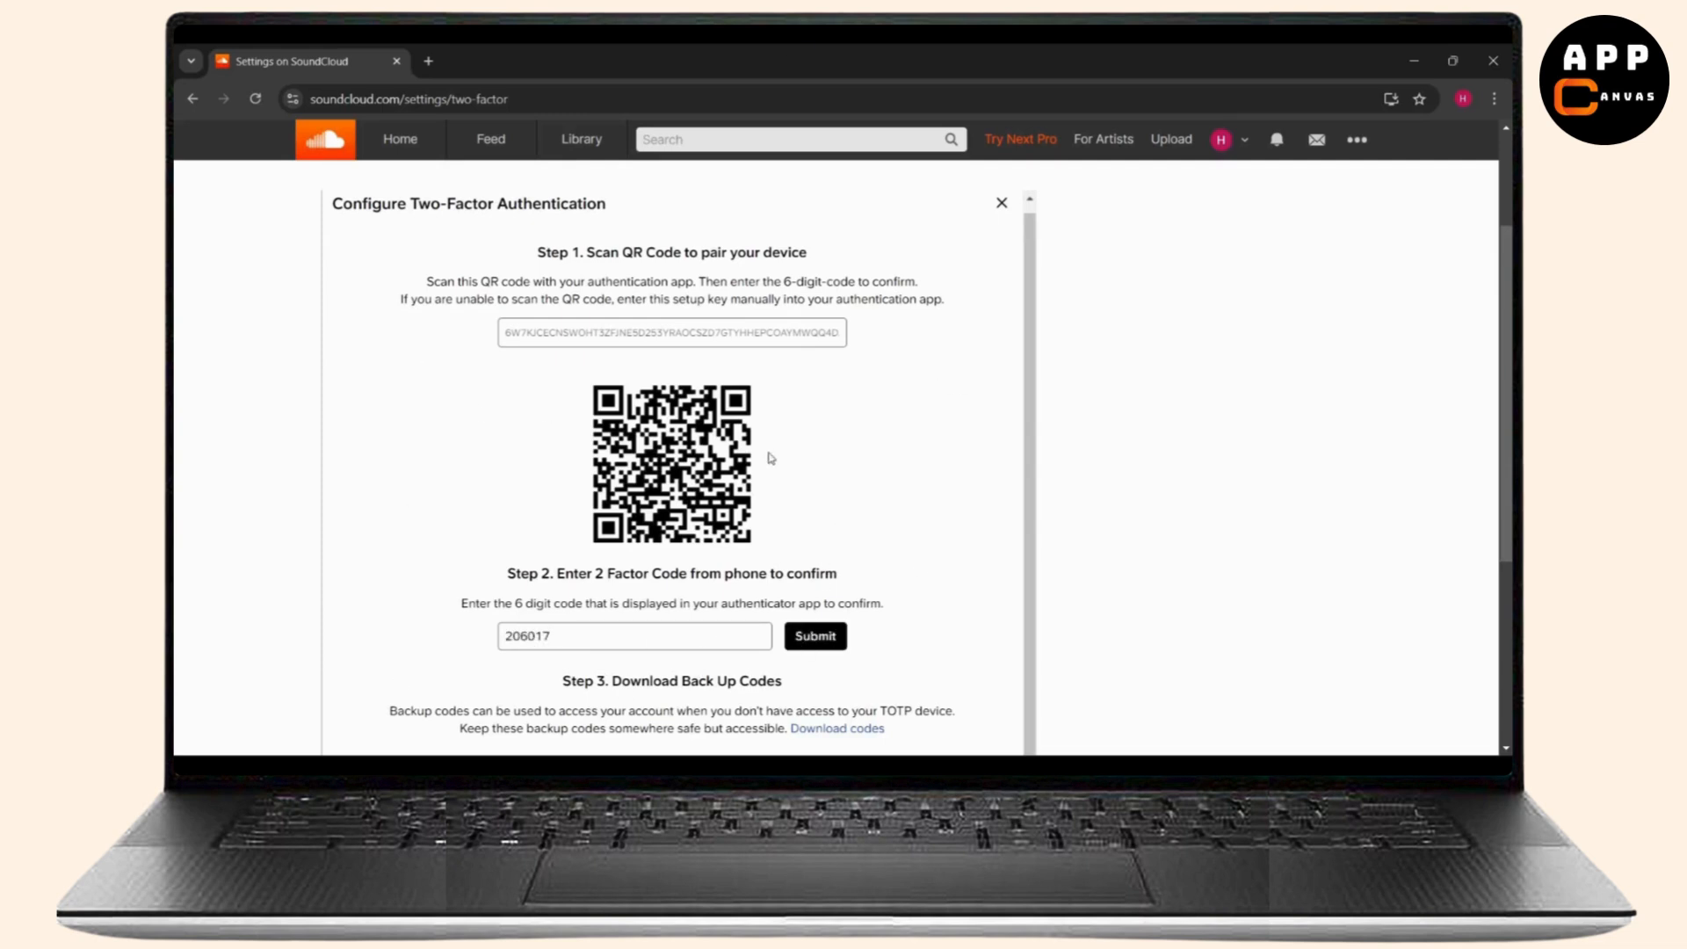
left_click(813, 636)
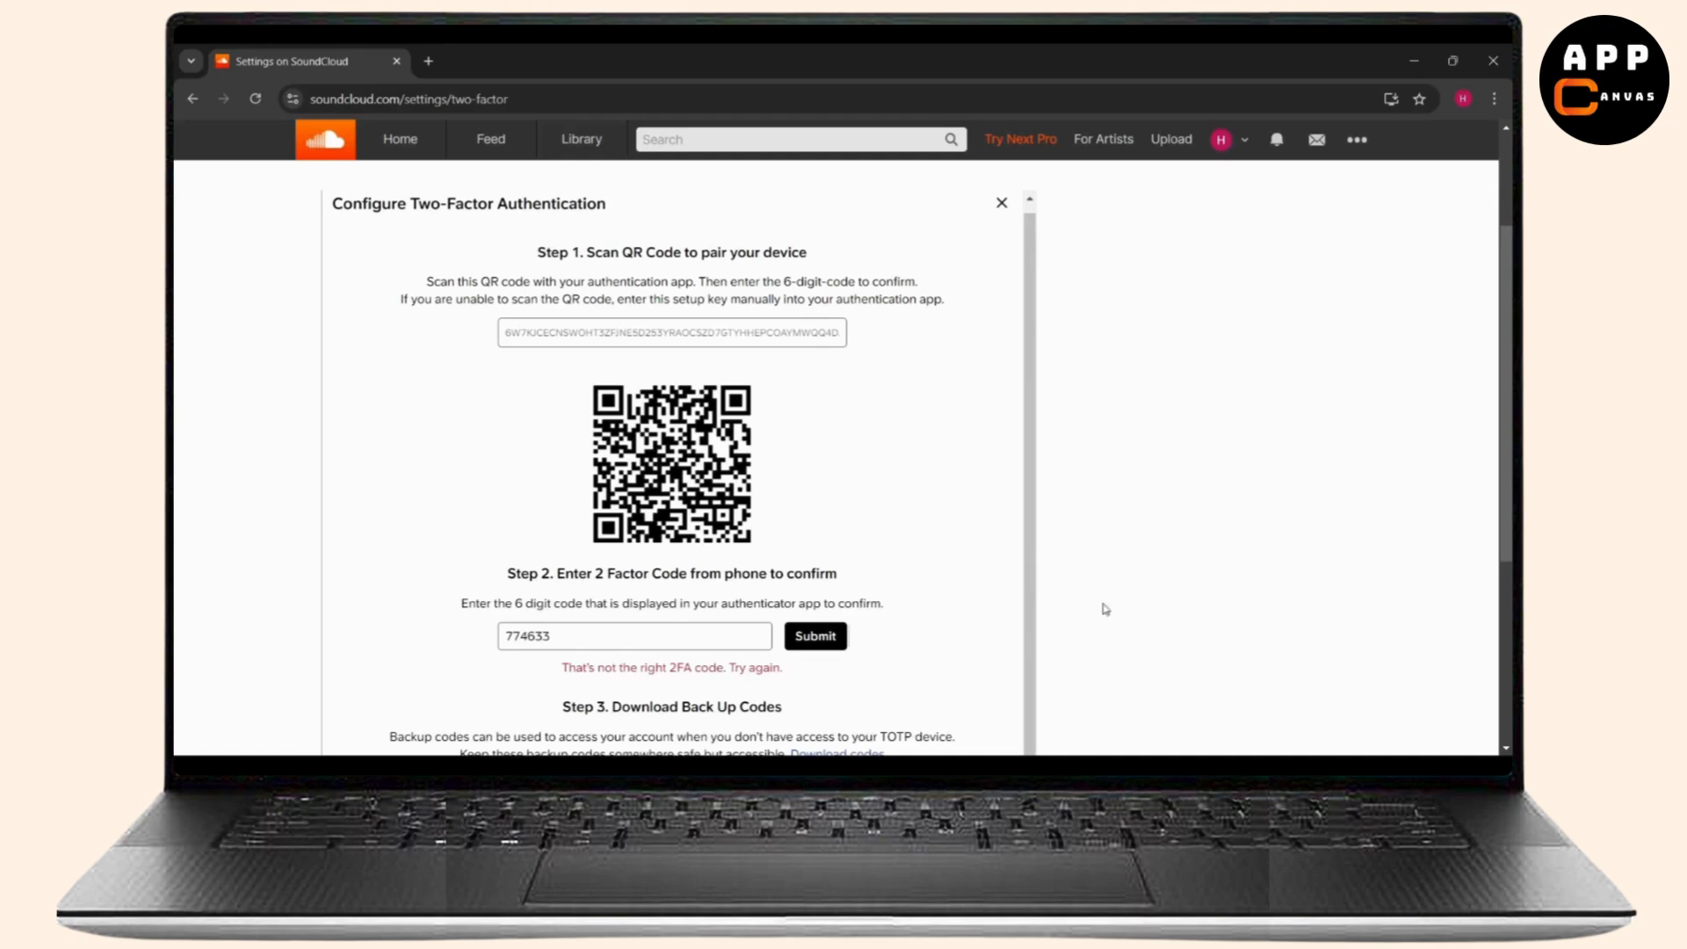
mouse_move(578, 620)
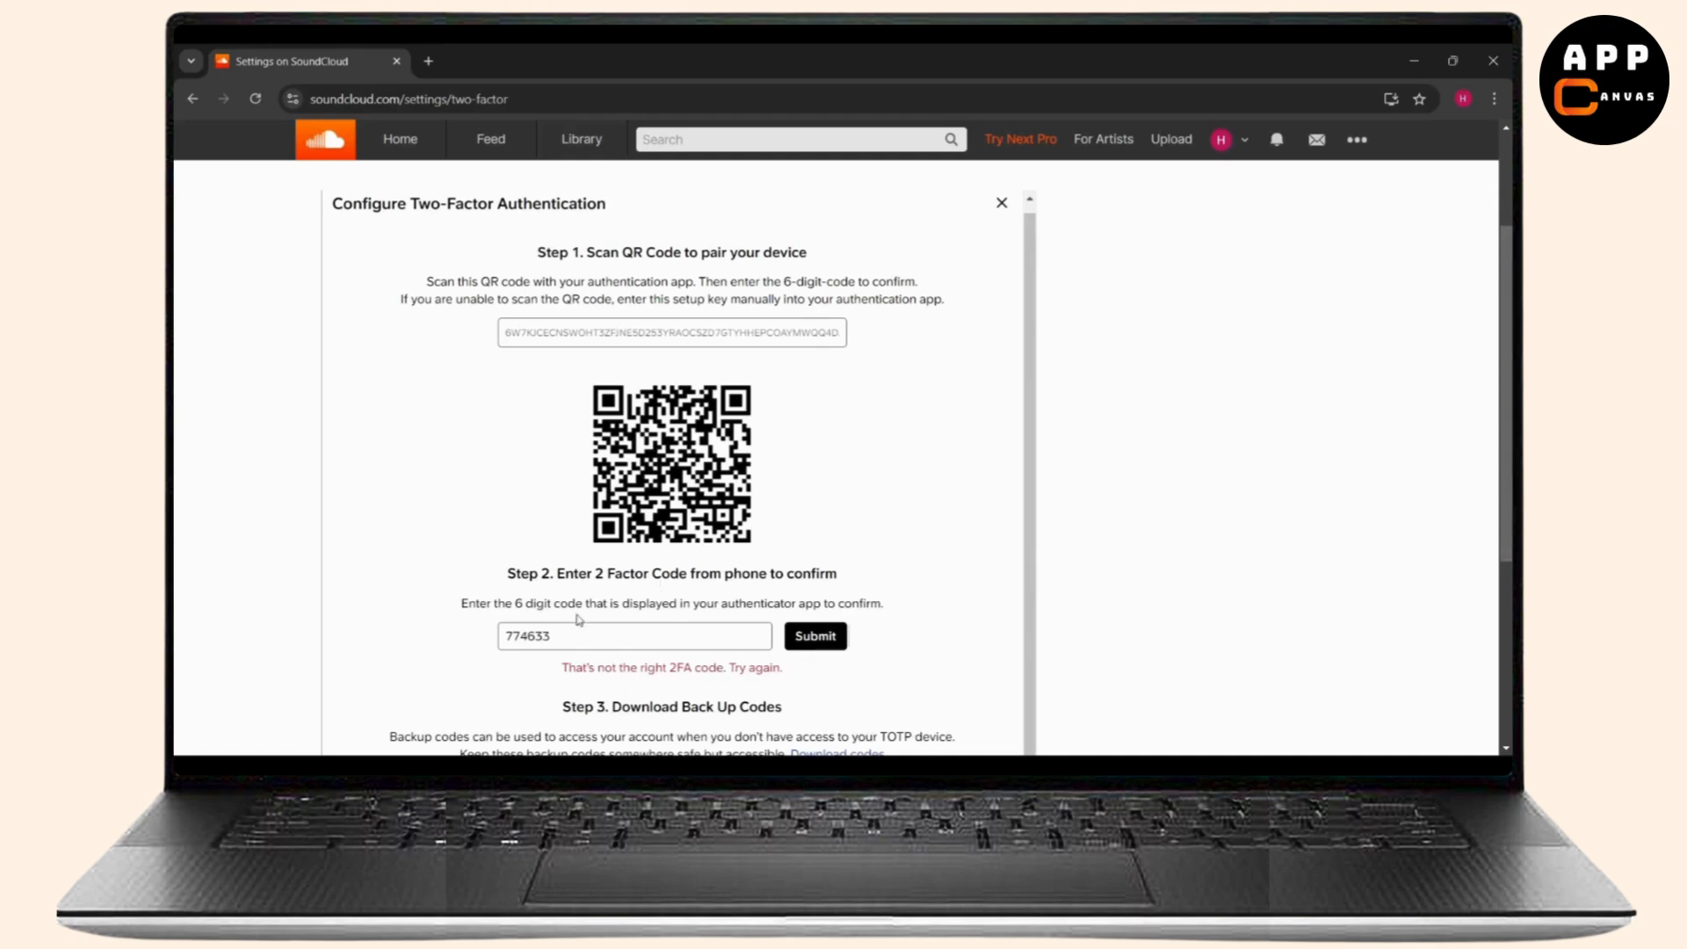
mouse_move(1079, 603)
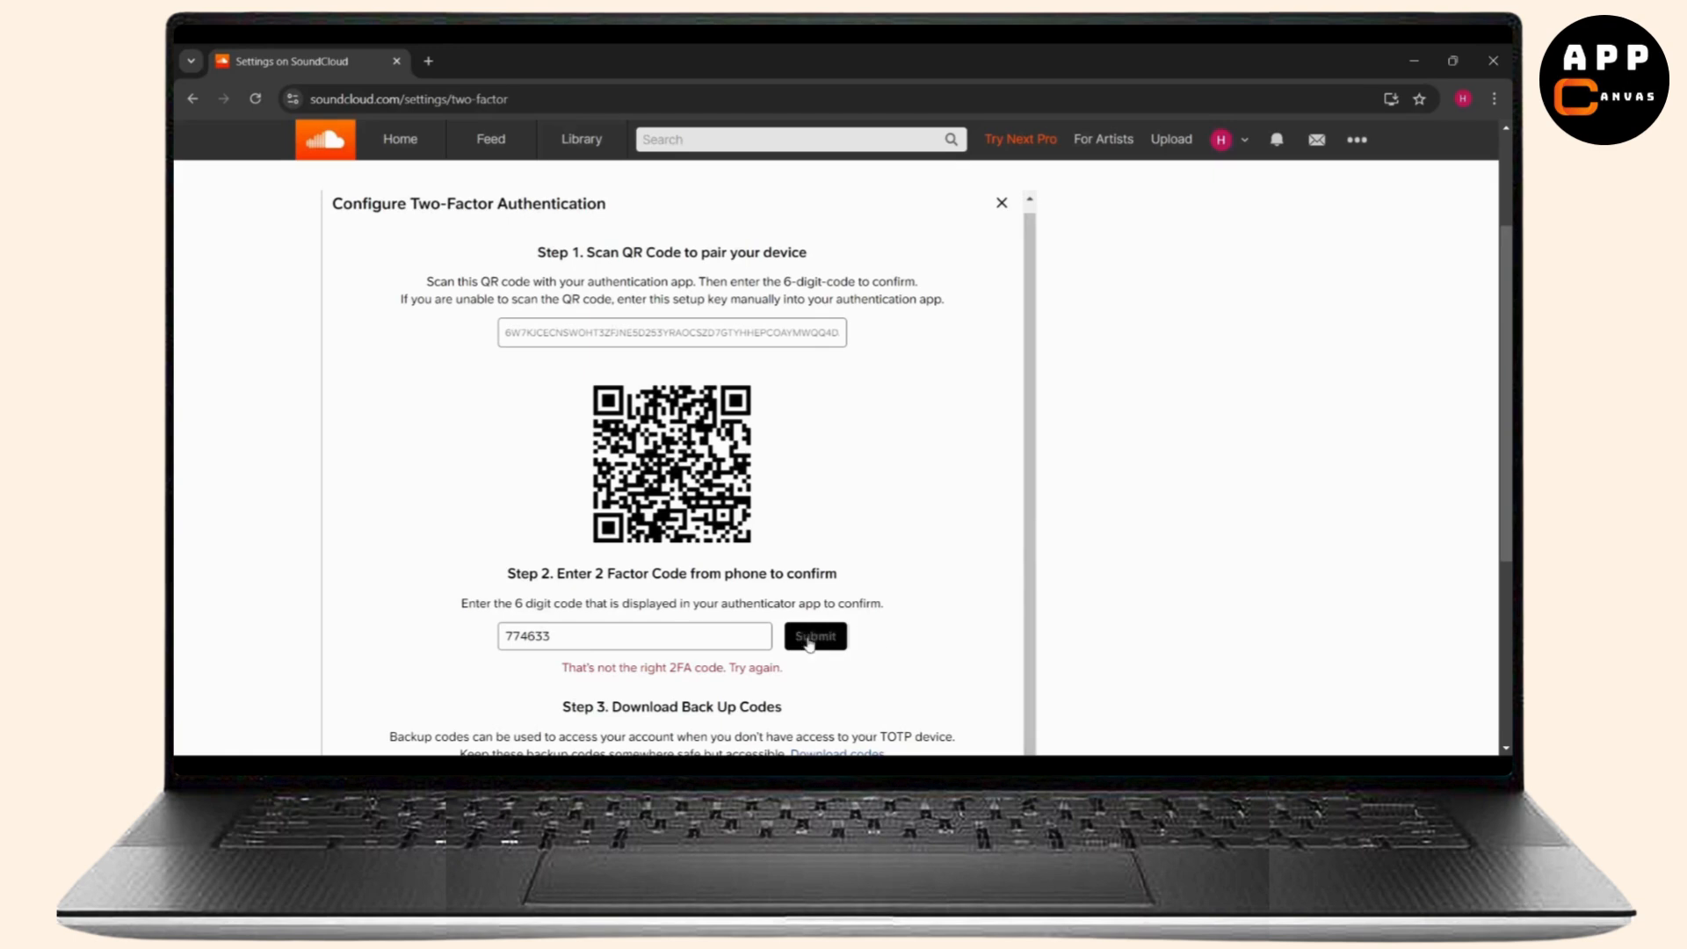
left_click(813, 636)
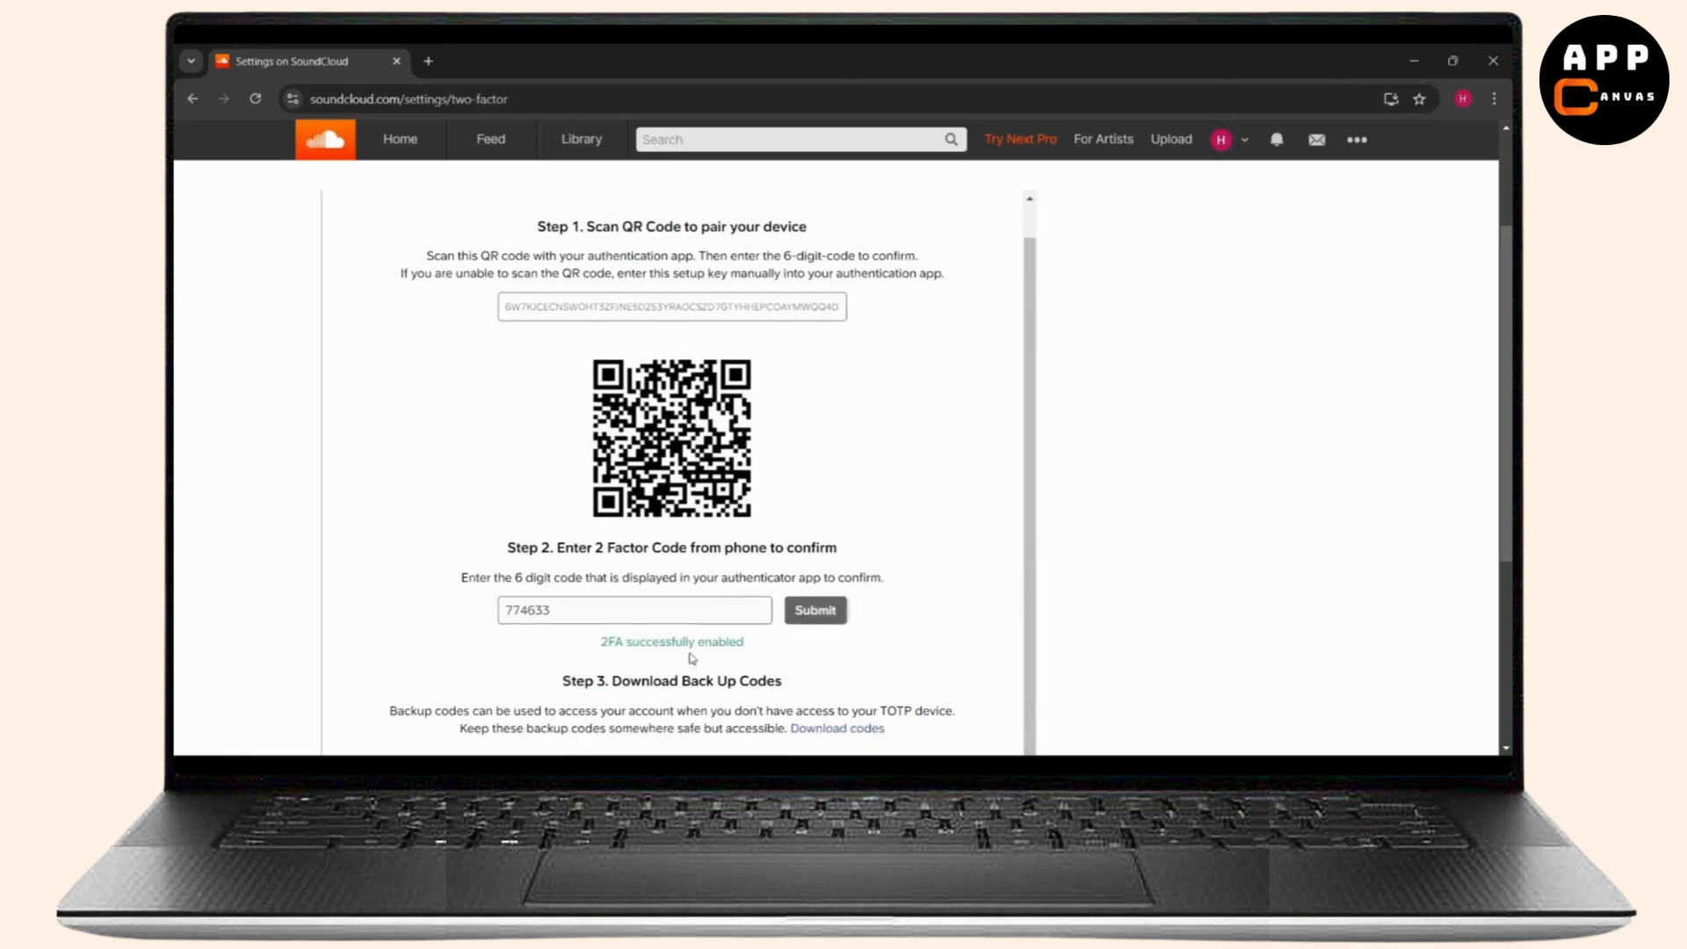
mouse_move(851, 593)
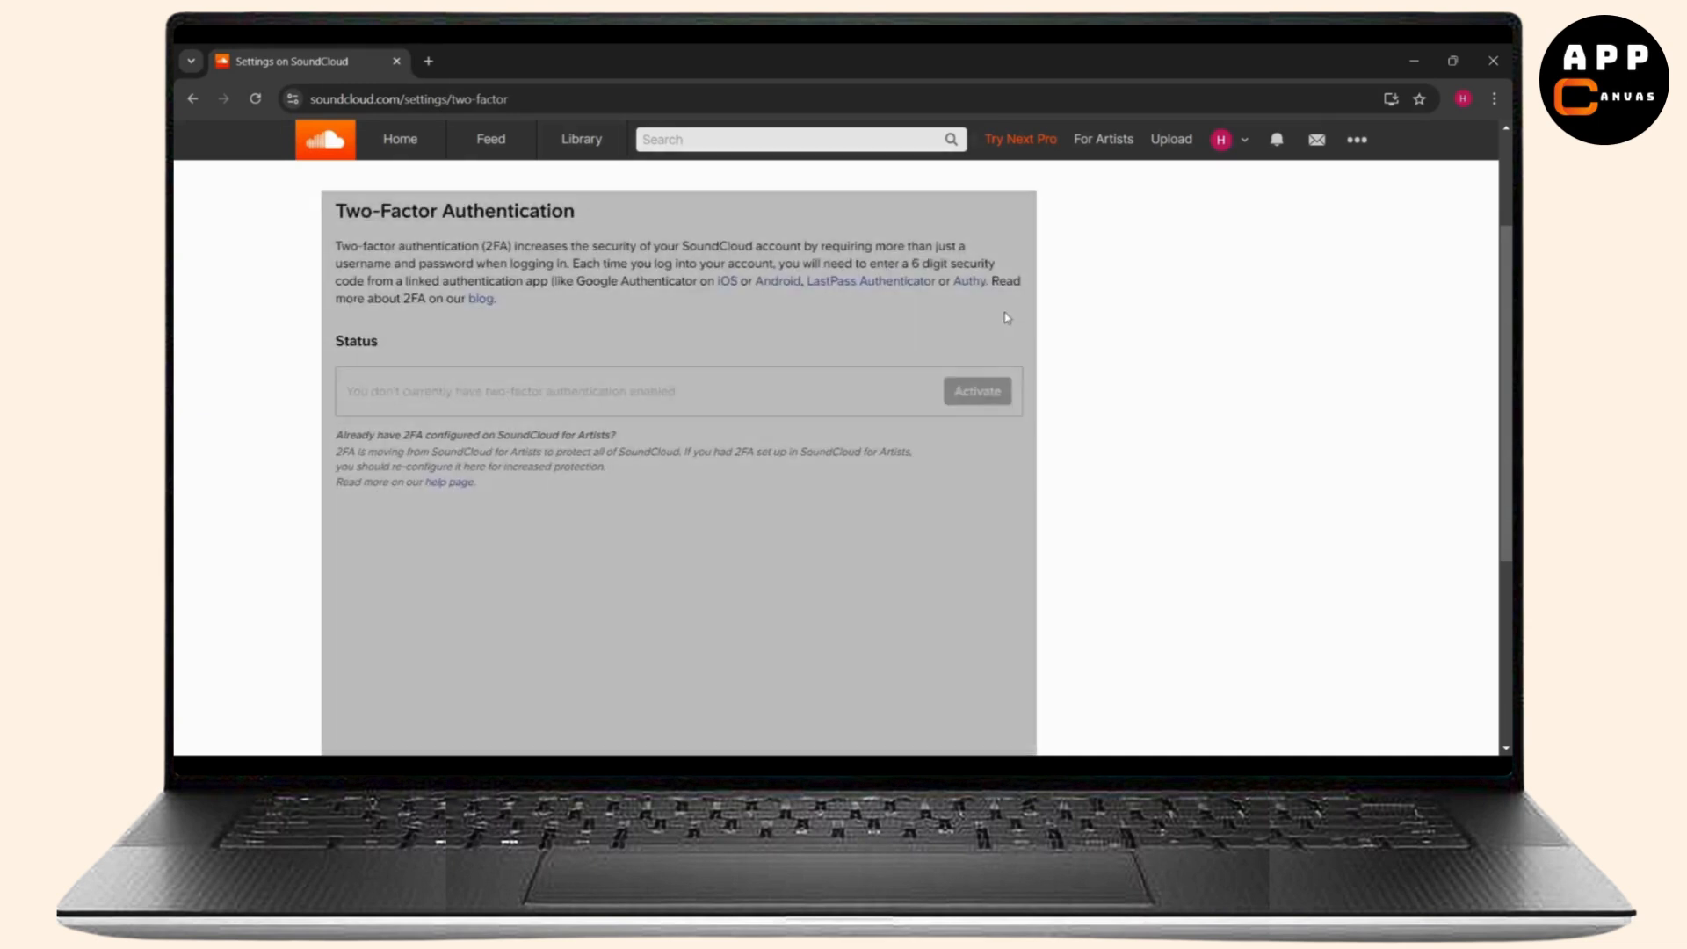
Close the setup, bring up the Disable 2FA form via Deactivate, then dismiss it keeping 2FA on
left_click(975, 390)
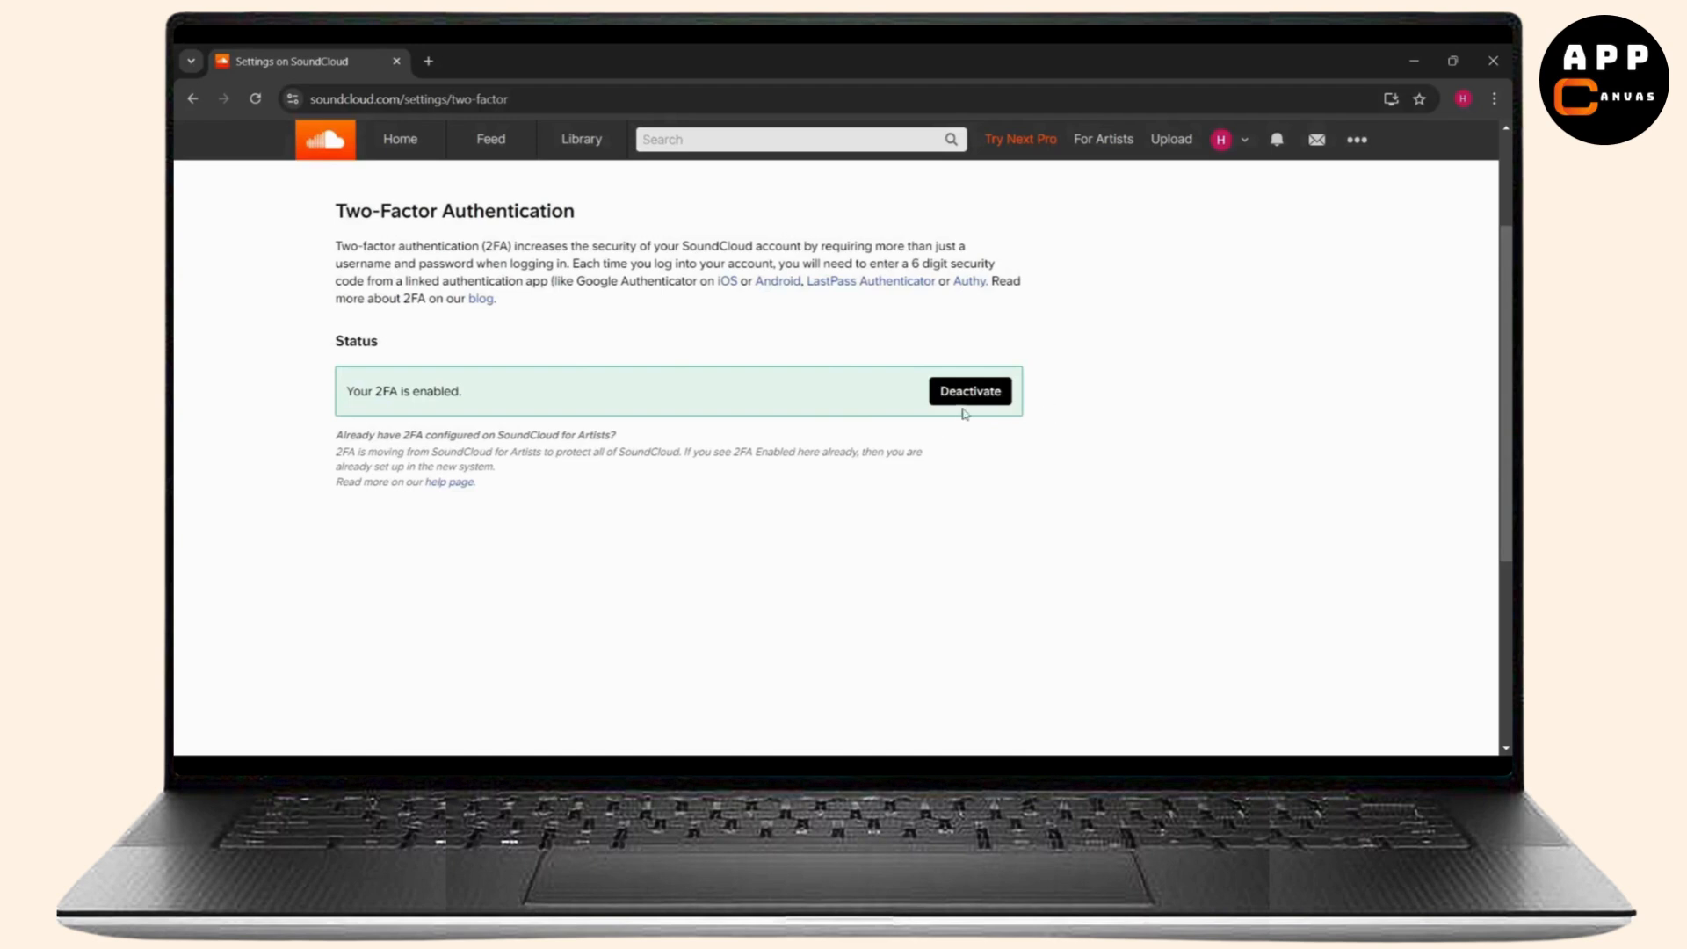
left_click(966, 390)
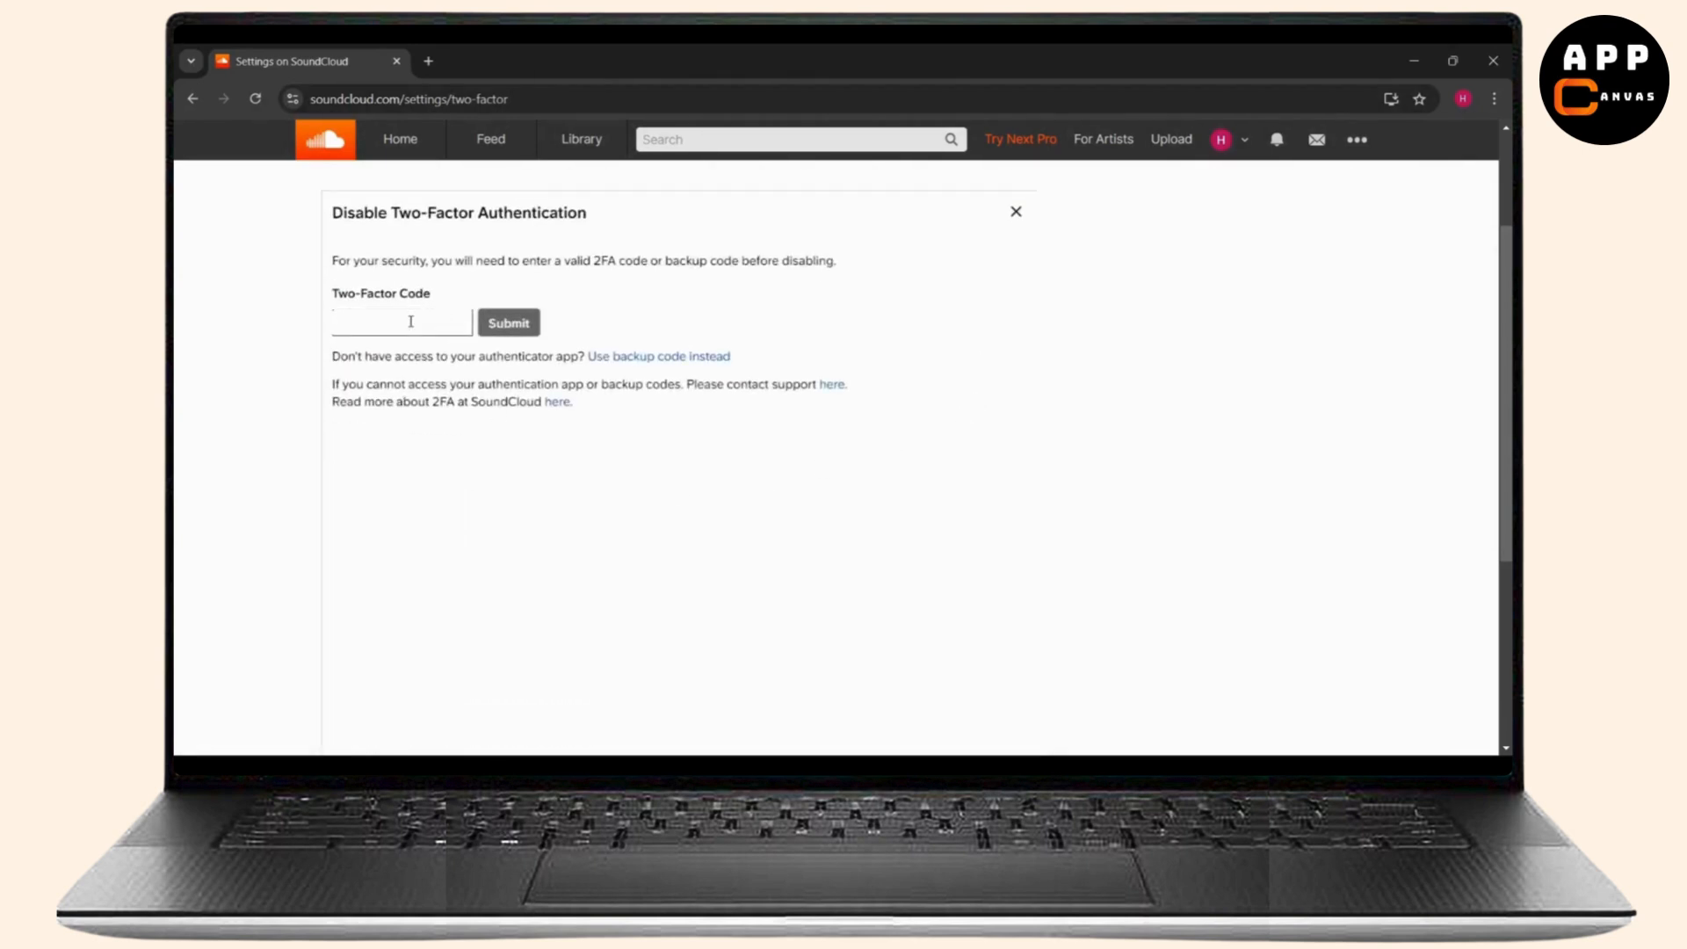
left_click(400, 322)
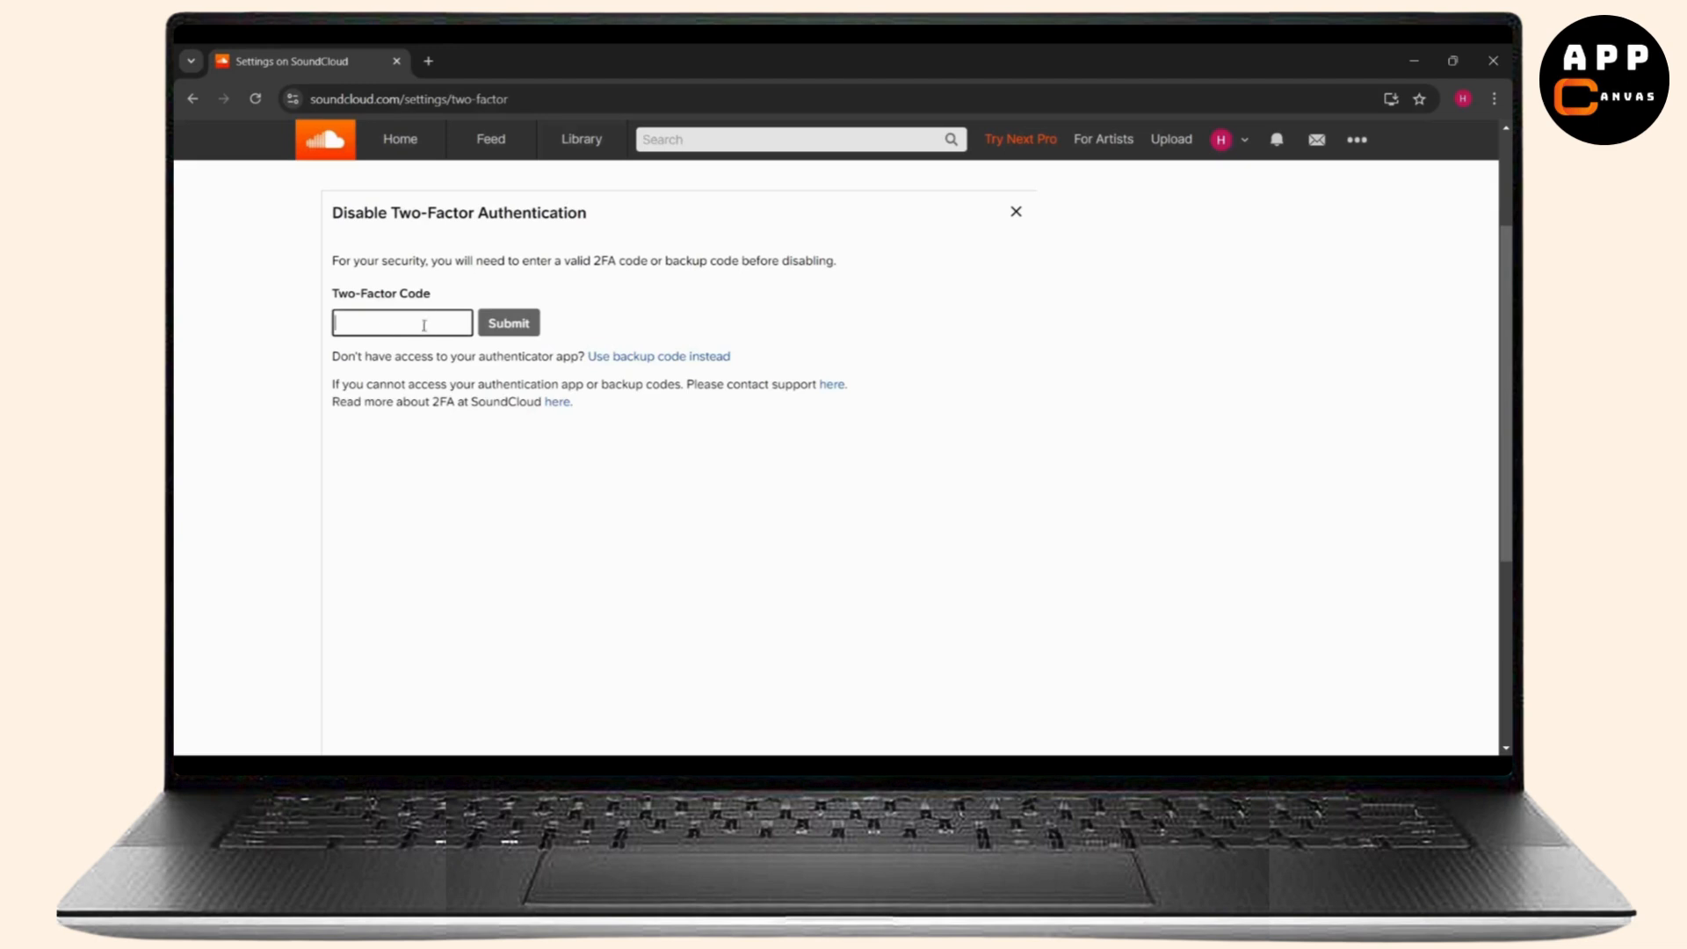
mouse_move(1016, 217)
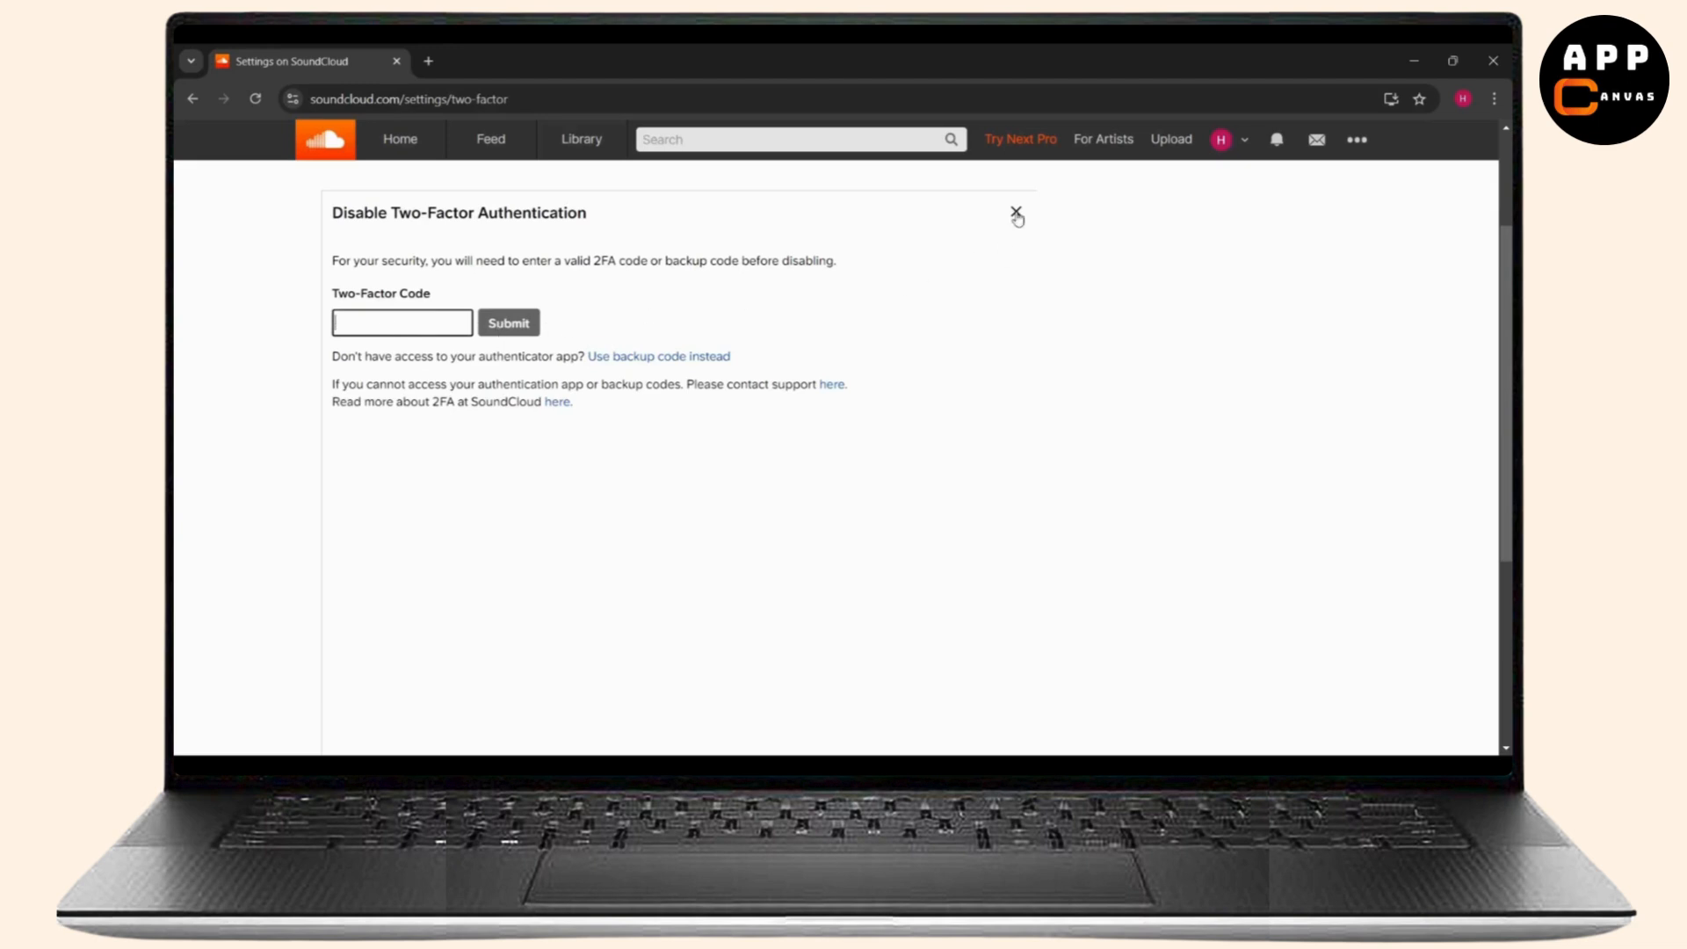
left_click(1012, 216)
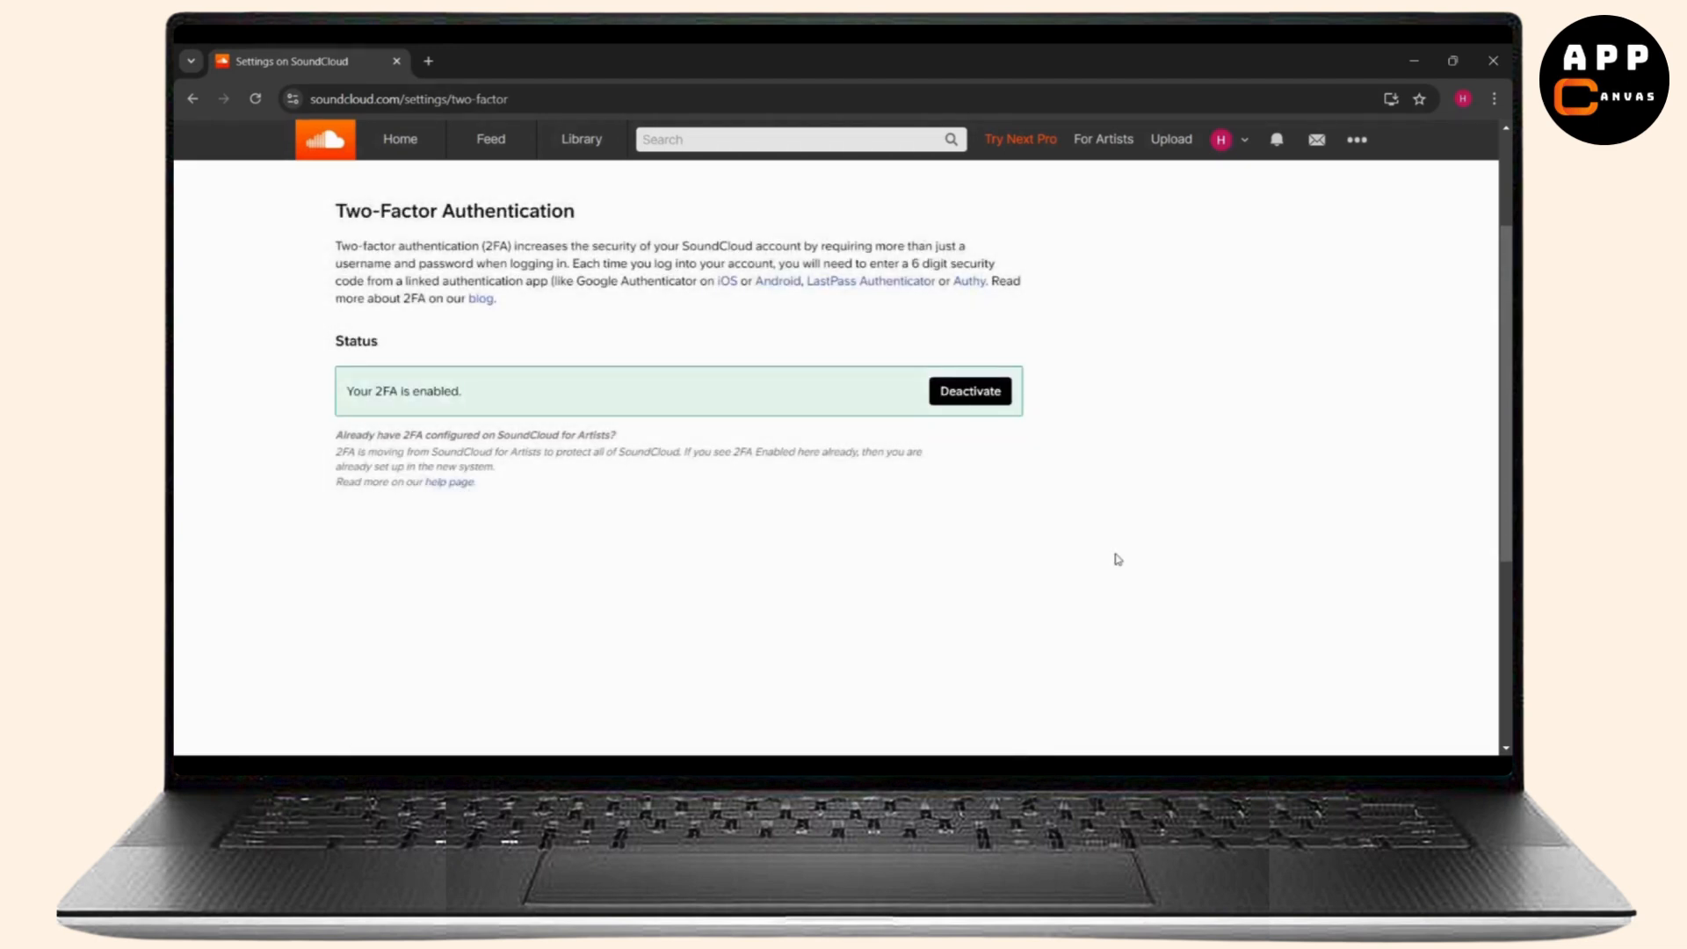